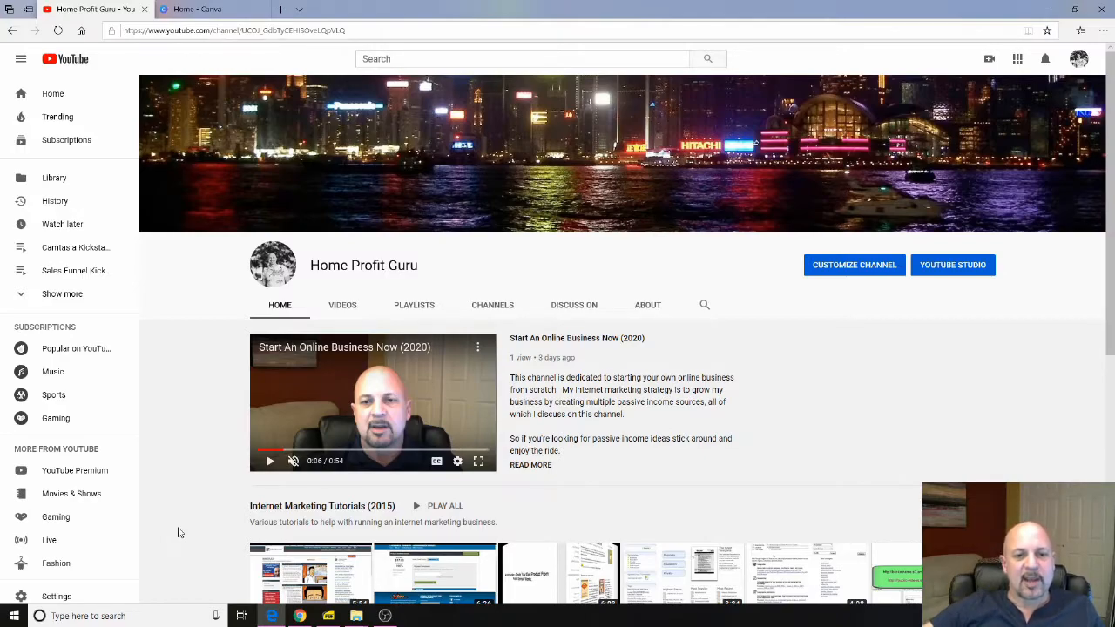
mouse_move(460, 433)
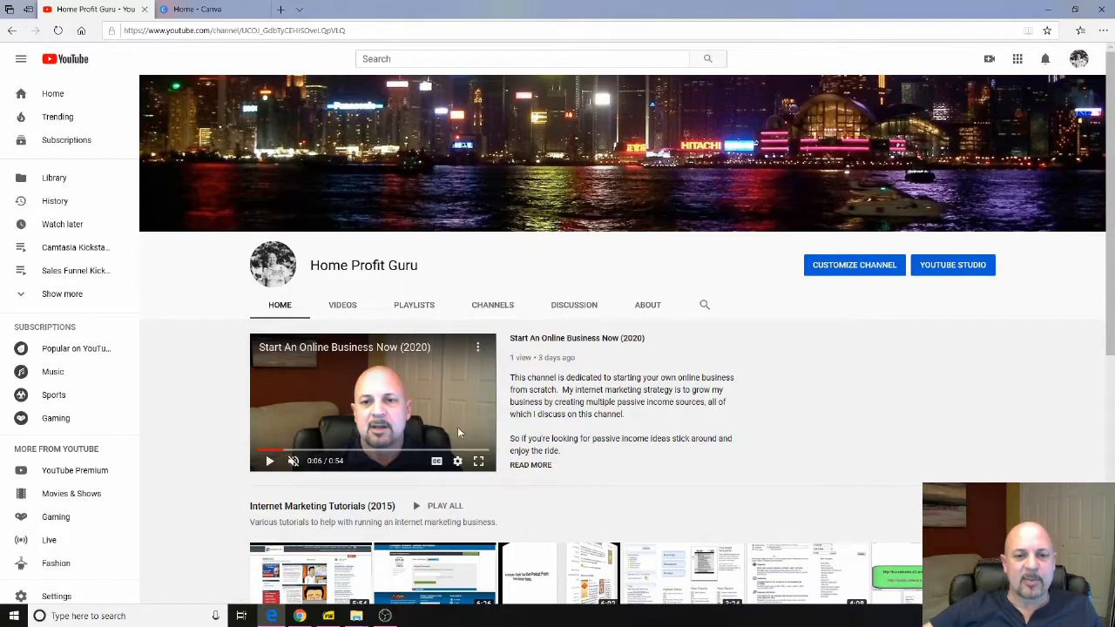
mouse_move(483, 446)
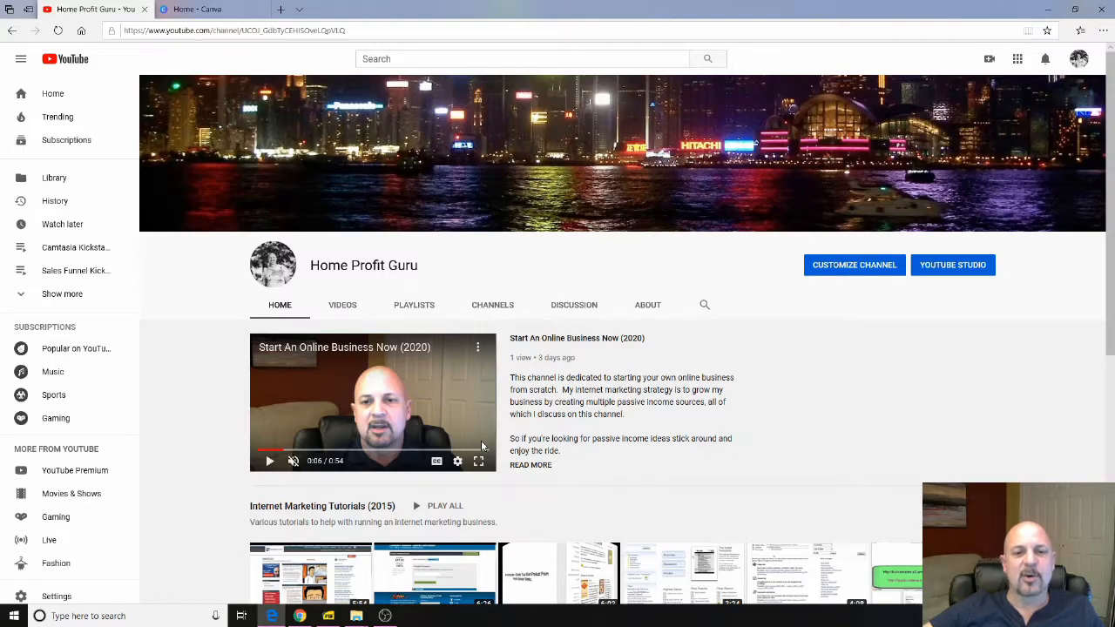
mouse_move(474, 440)
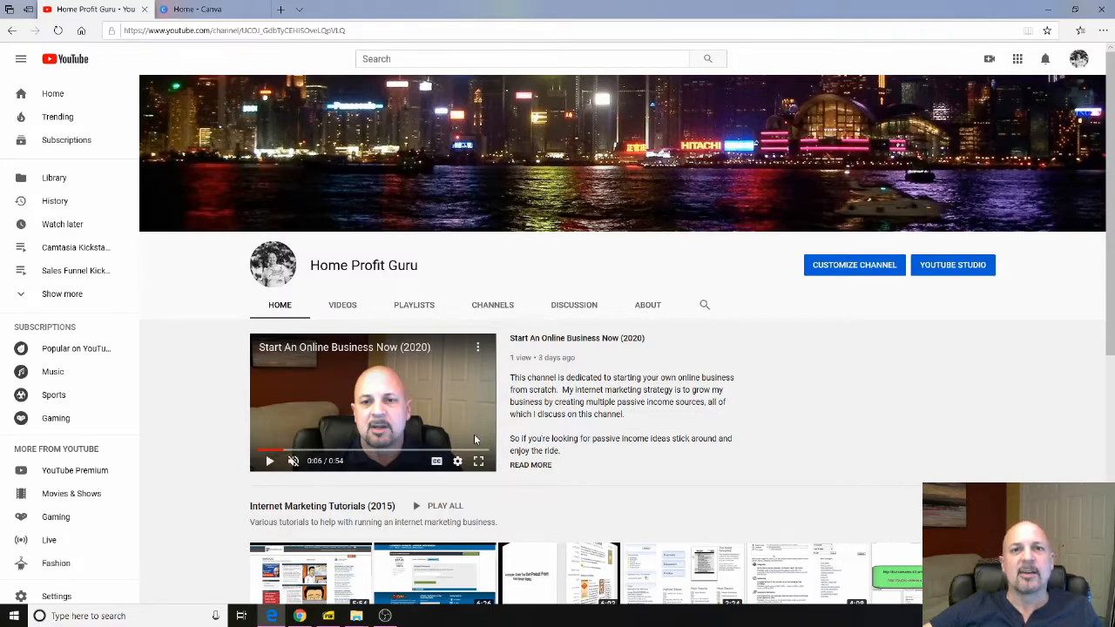
mouse_move(777, 427)
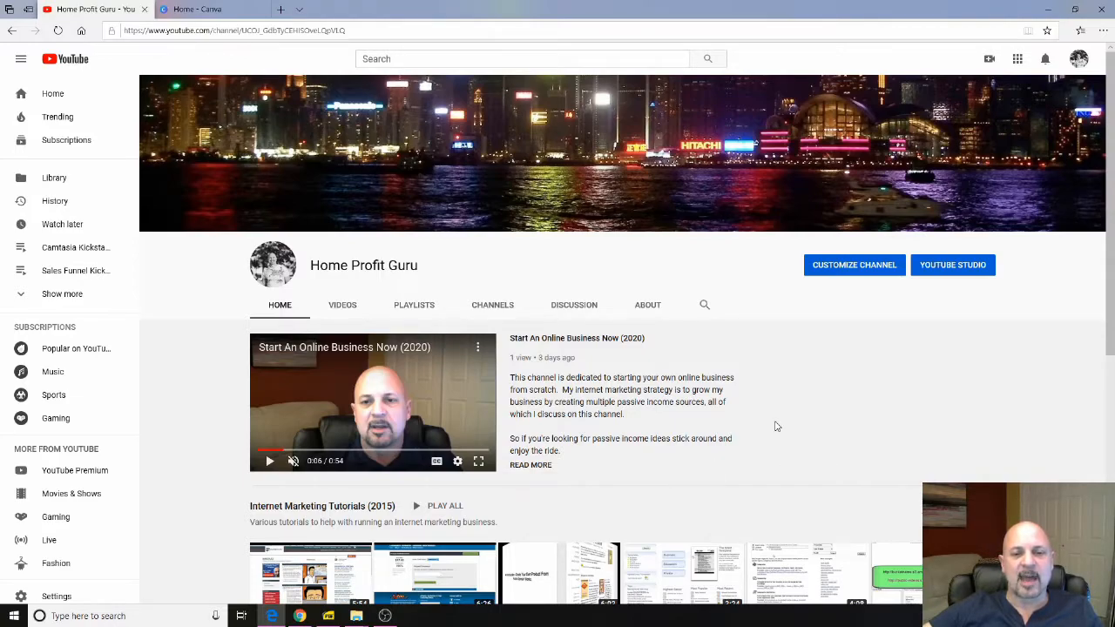
mouse_move(799, 376)
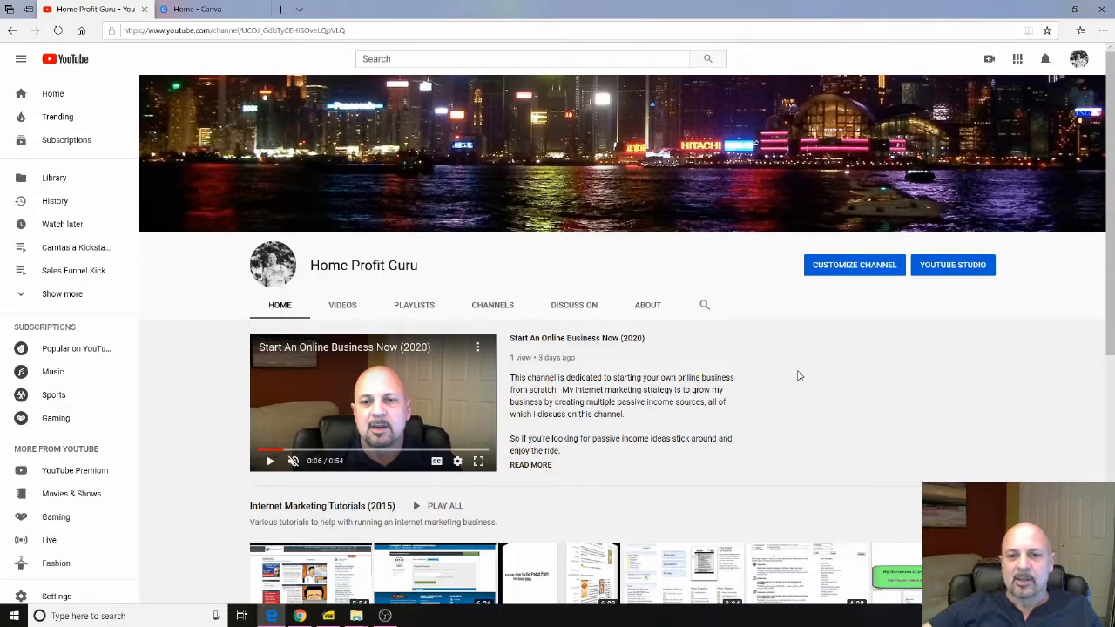
mouse_move(952, 265)
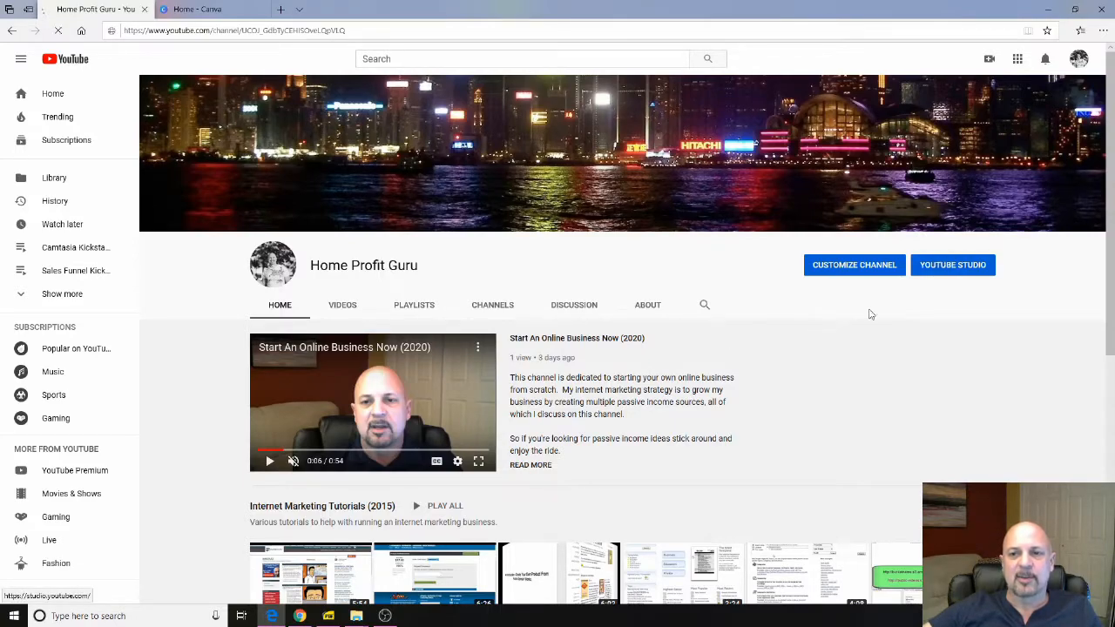
- Open the channel's YouTube Studio dashboard and its Settings dialog
click(952, 265)
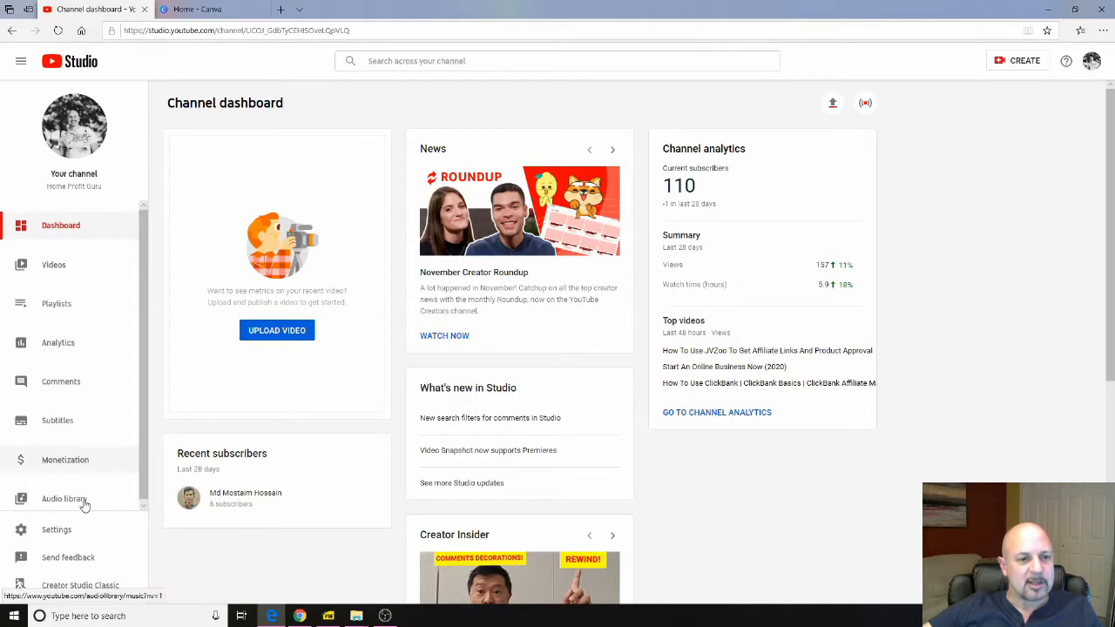
mouse_move(57, 530)
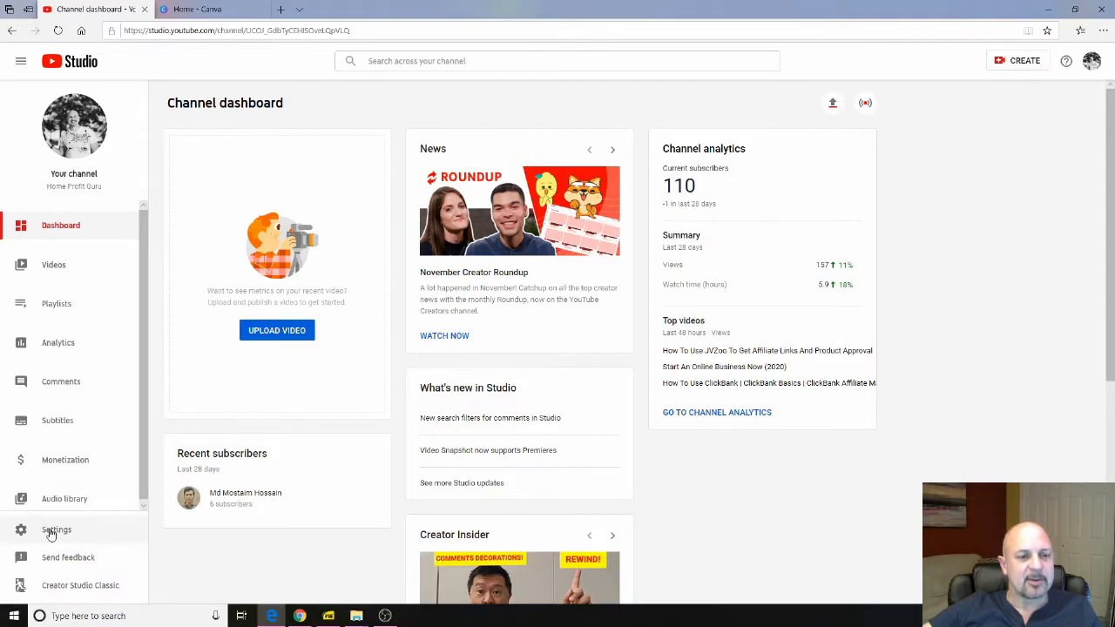
click(55, 530)
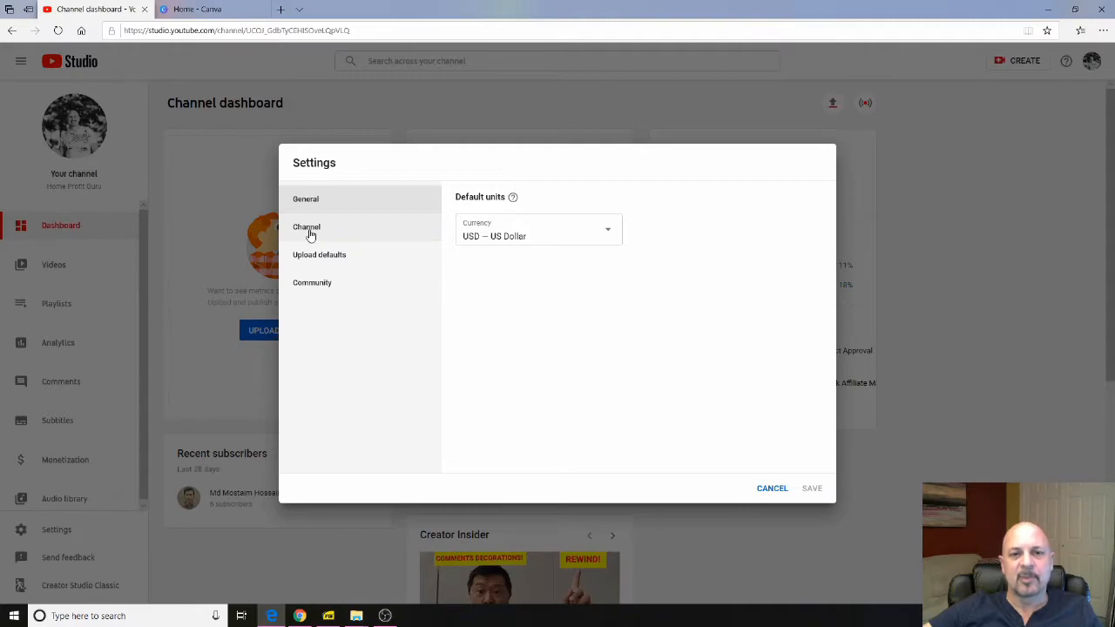
- Show the Channel > Branding settings with the Video watermark section
click(306, 227)
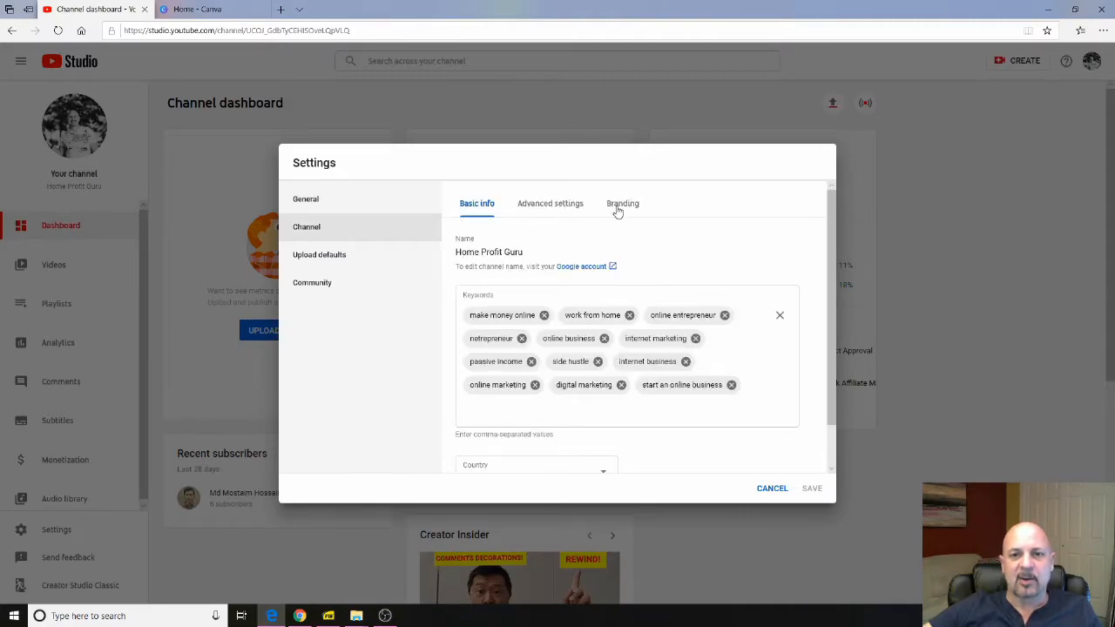
click(622, 204)
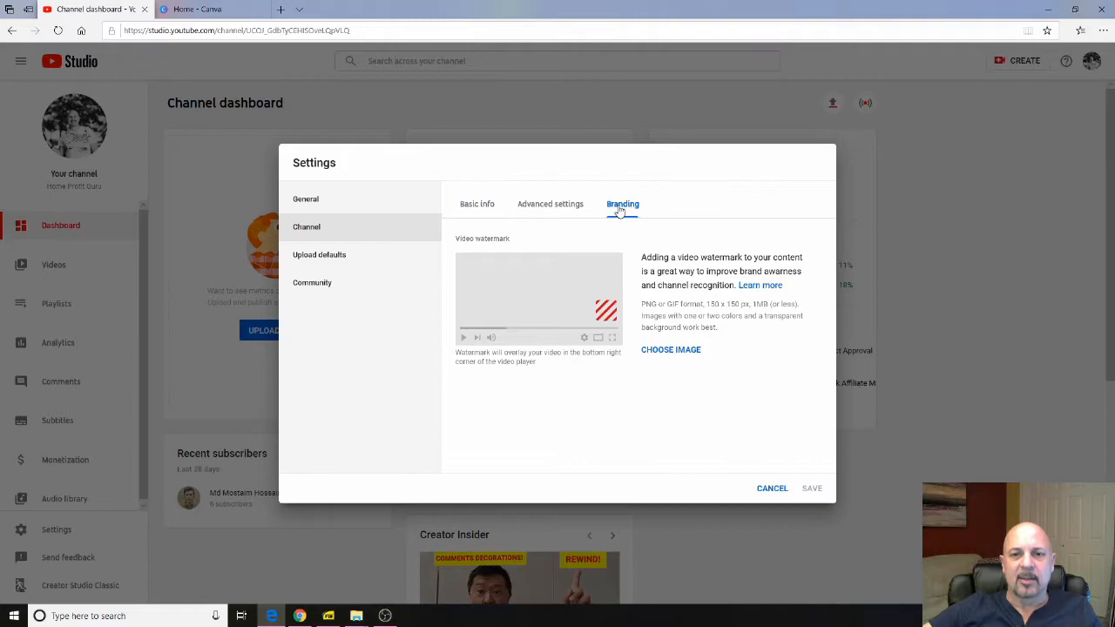
mouse_move(557, 219)
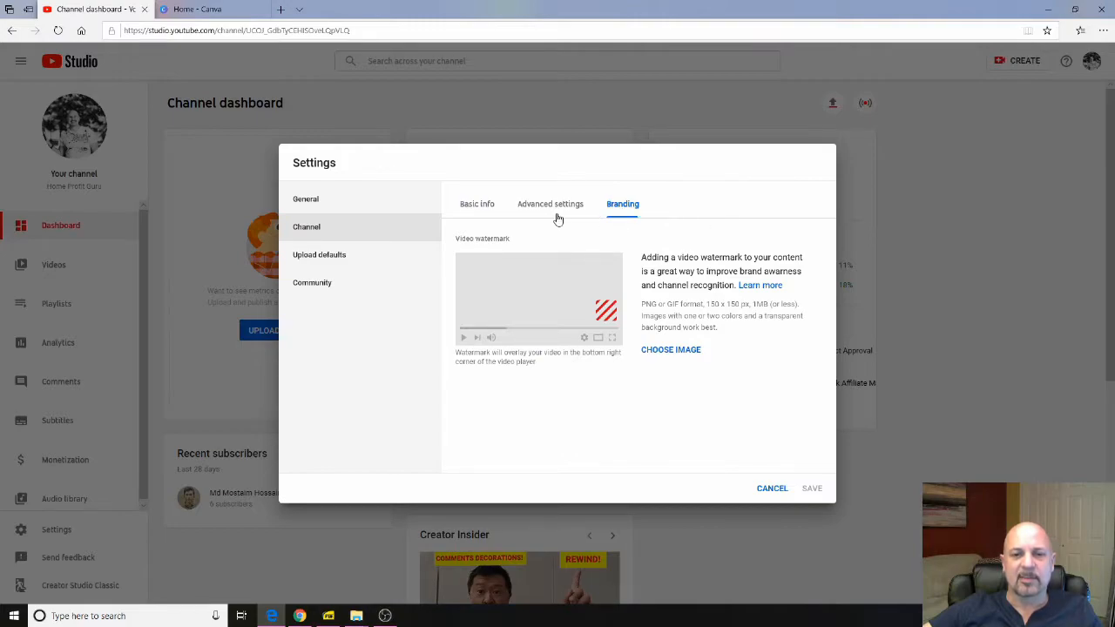
mouse_move(684, 381)
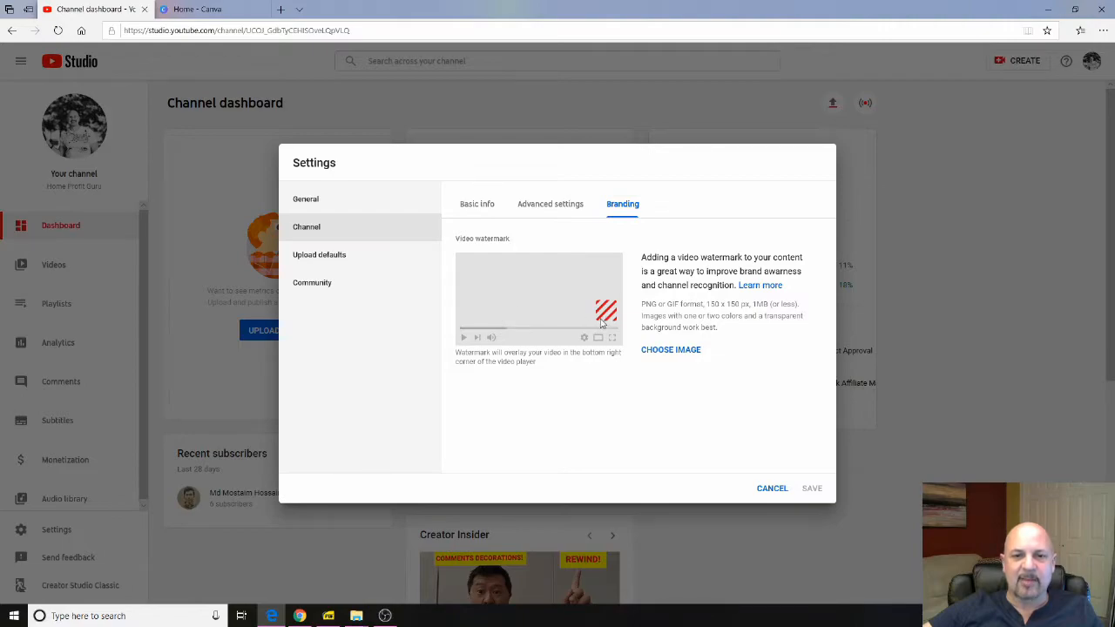
mouse_move(510, 250)
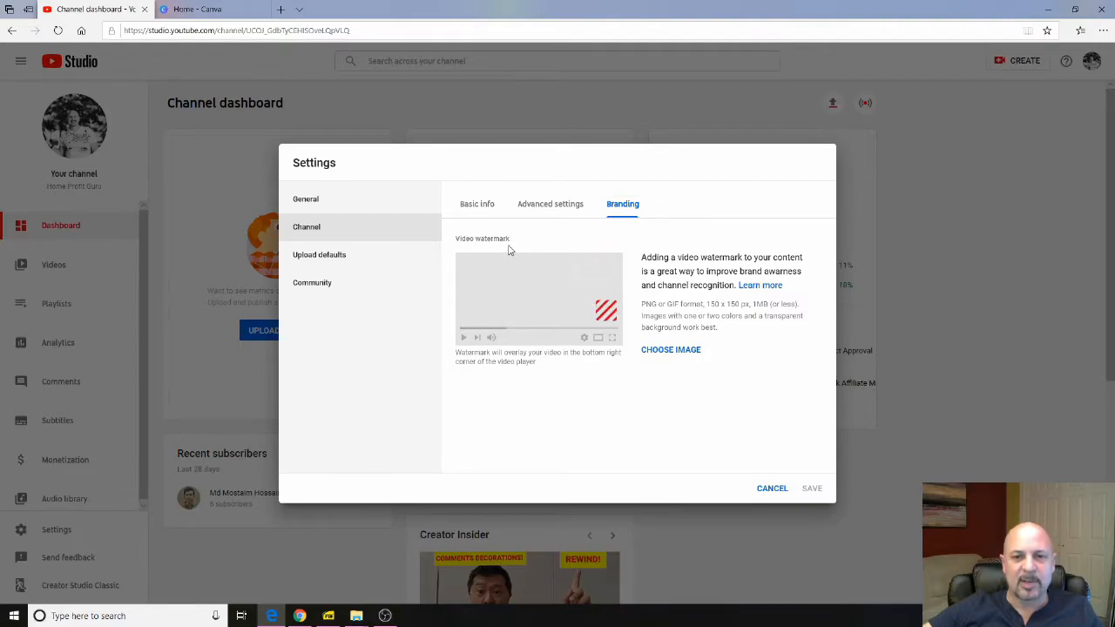
mouse_move(659, 365)
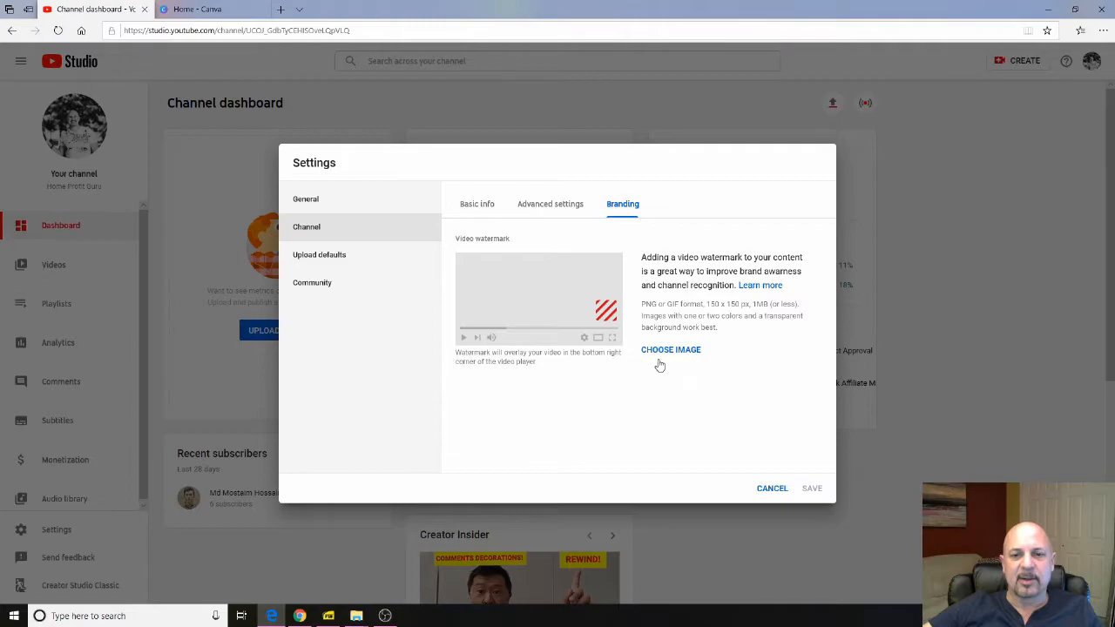
mouse_move(614, 396)
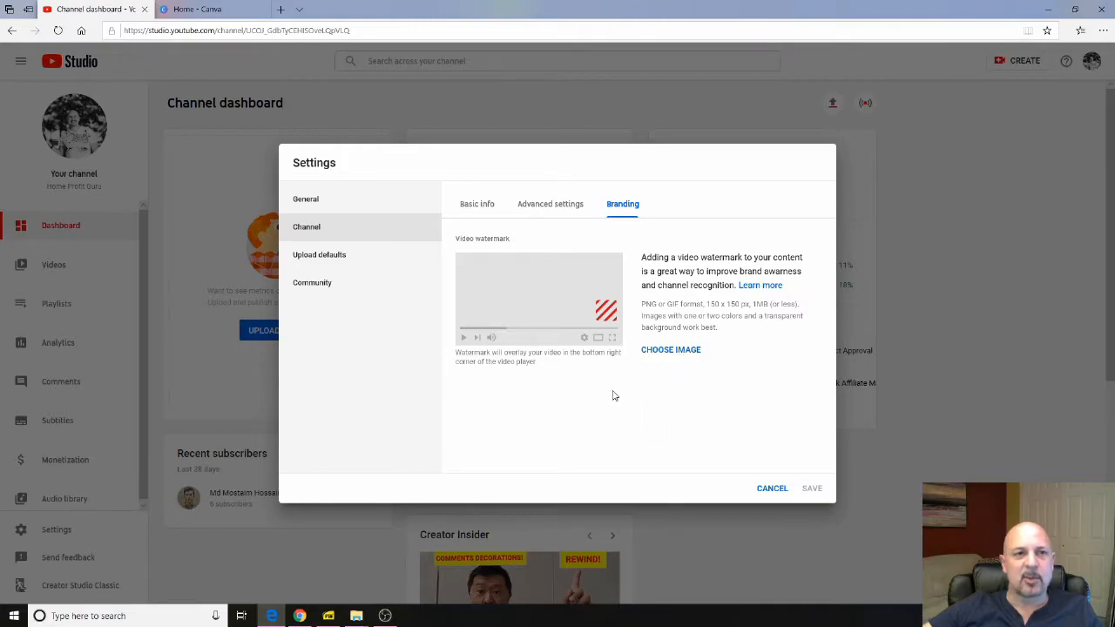
mouse_move(418, 253)
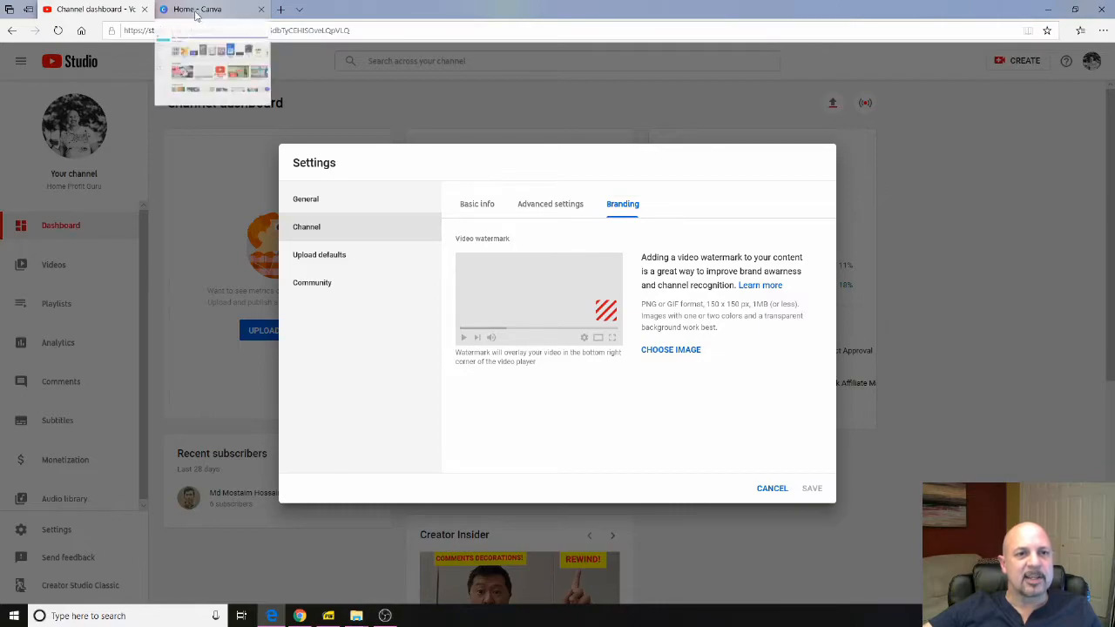
- Create a blank custom Canva design with 400 × 400 px dimensions
click(201, 8)
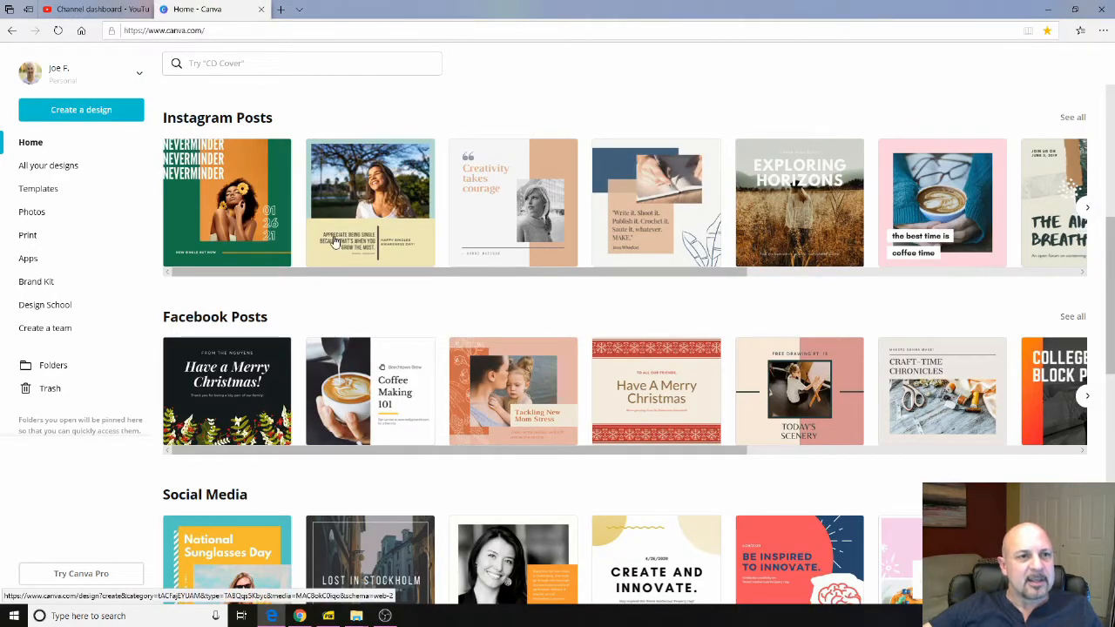
mouse_move(376, 256)
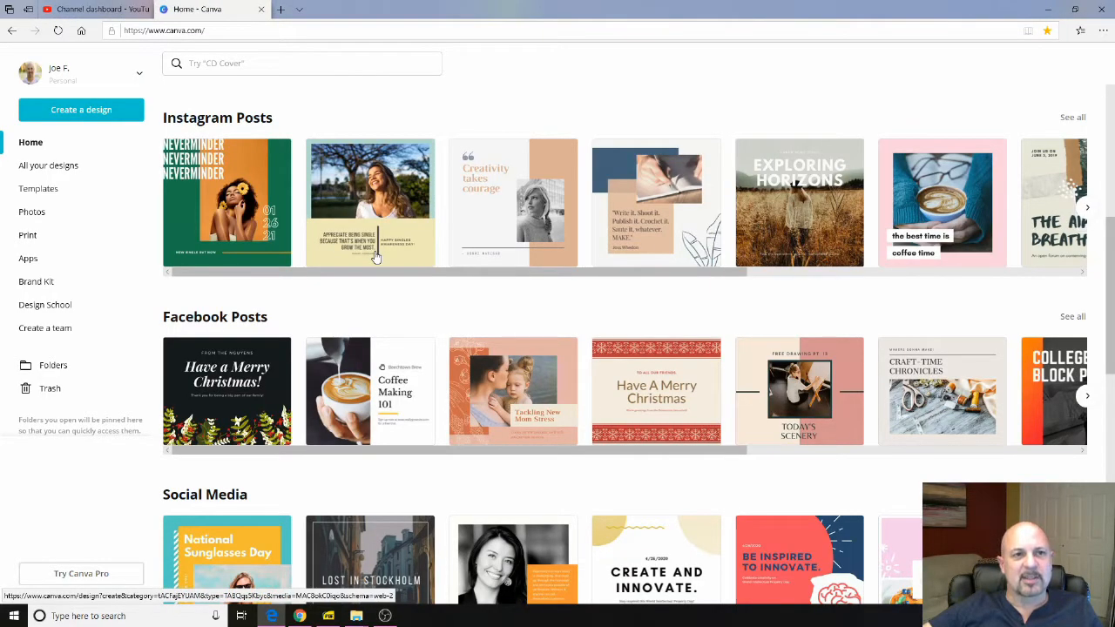
mouse_move(253, 253)
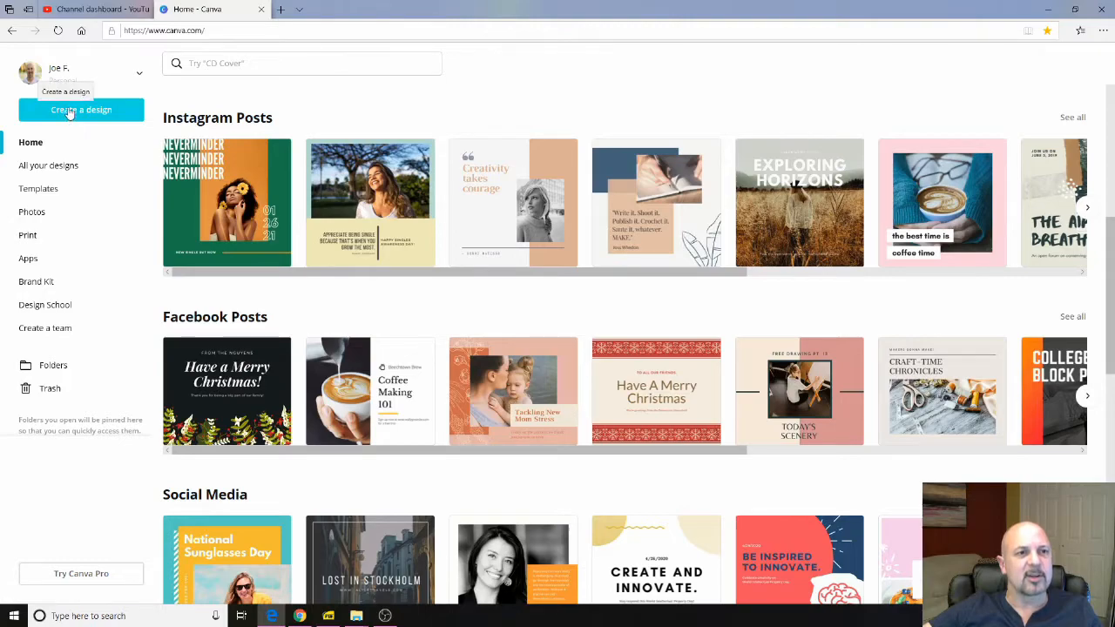
click(81, 109)
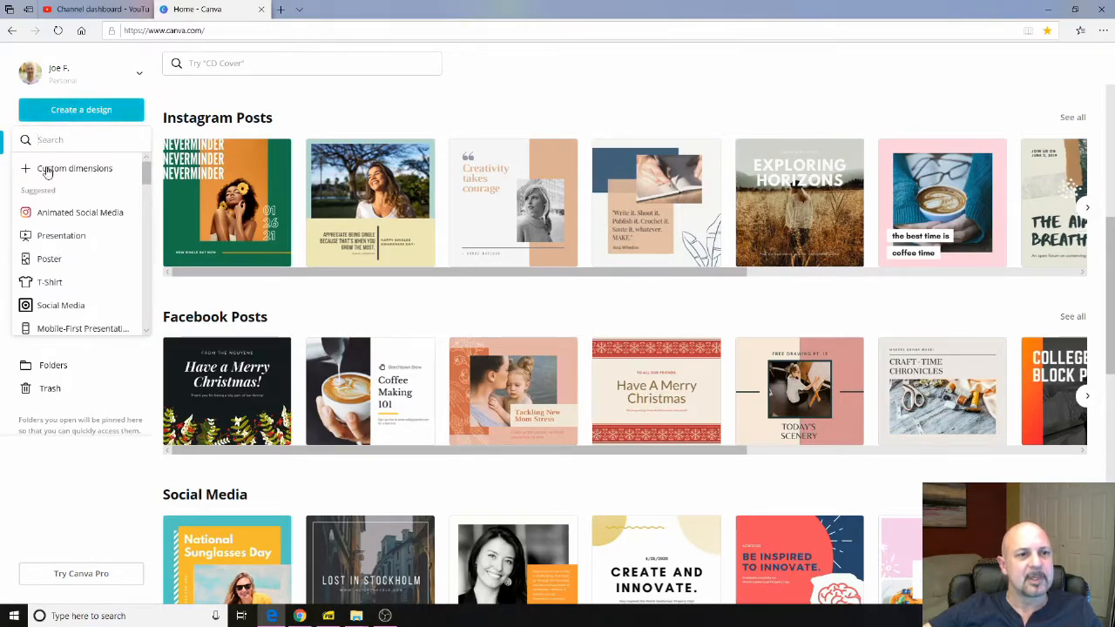
click(76, 169)
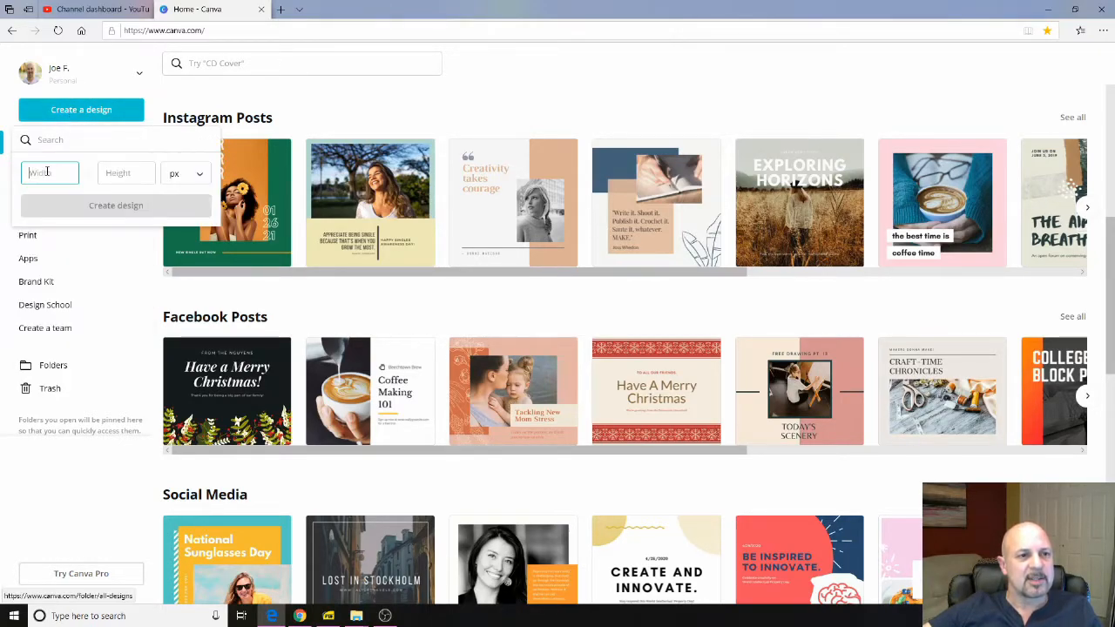
text(400)
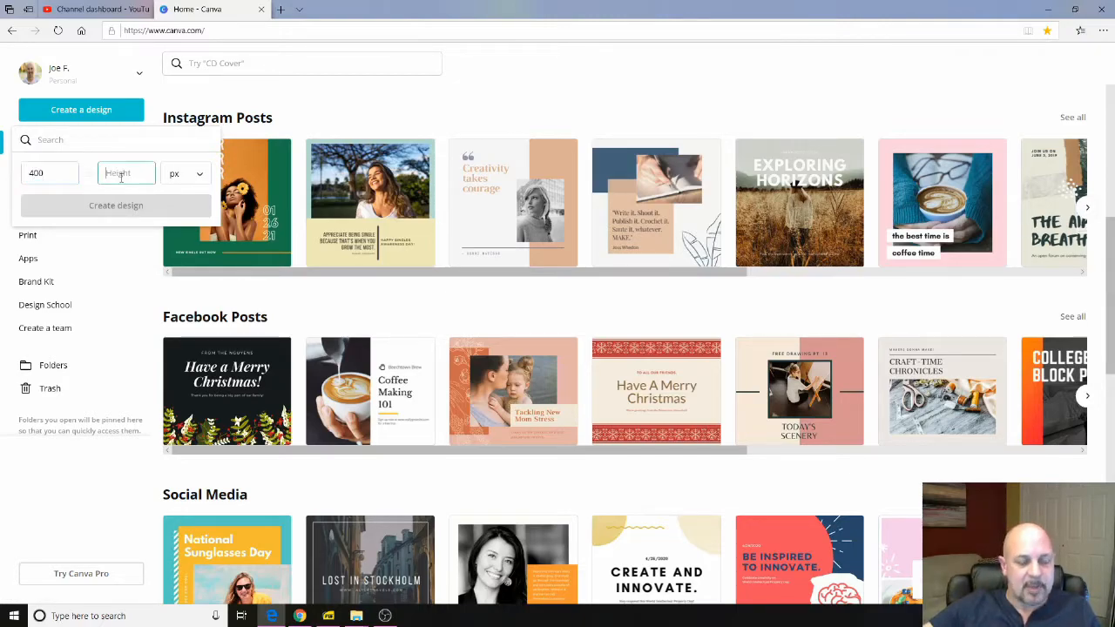
text(400)
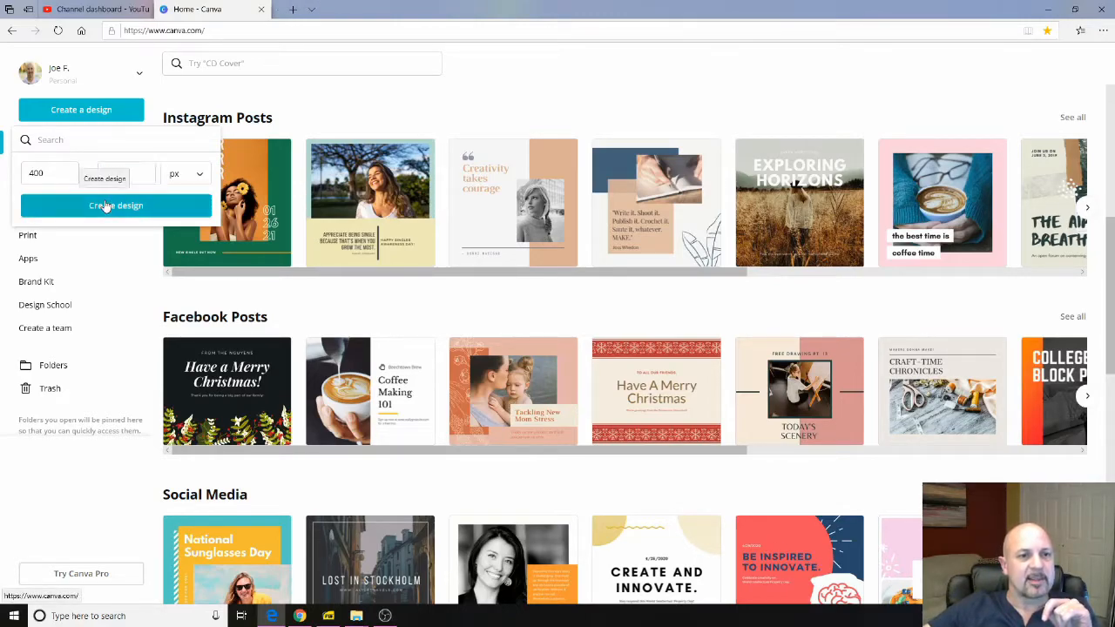
click(116, 206)
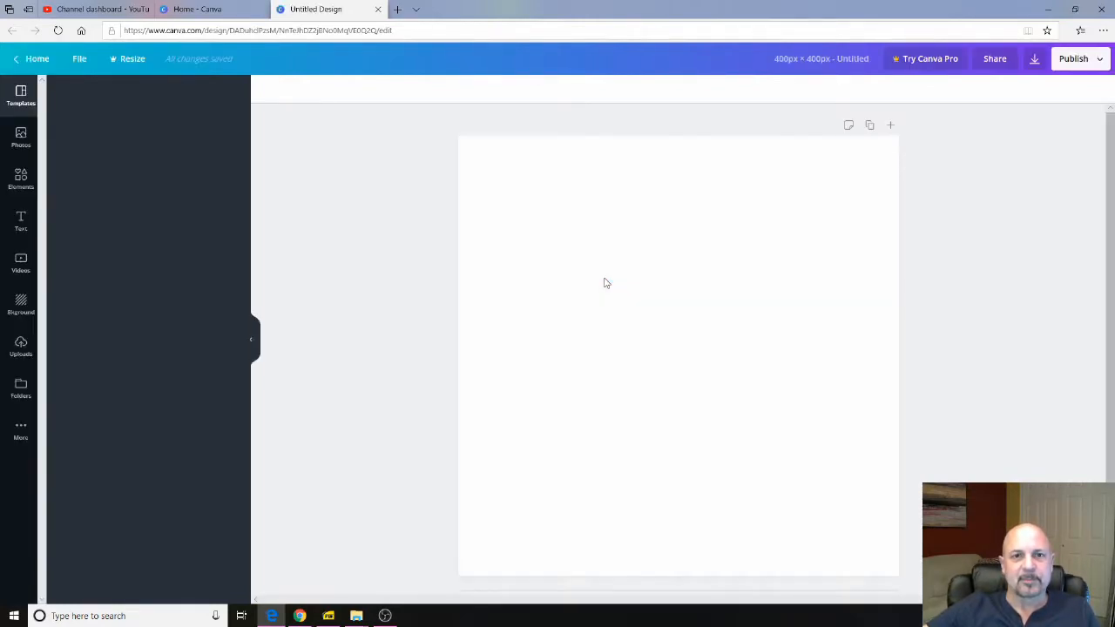
- Search Canva's Elements library for youtube icons
click(21, 96)
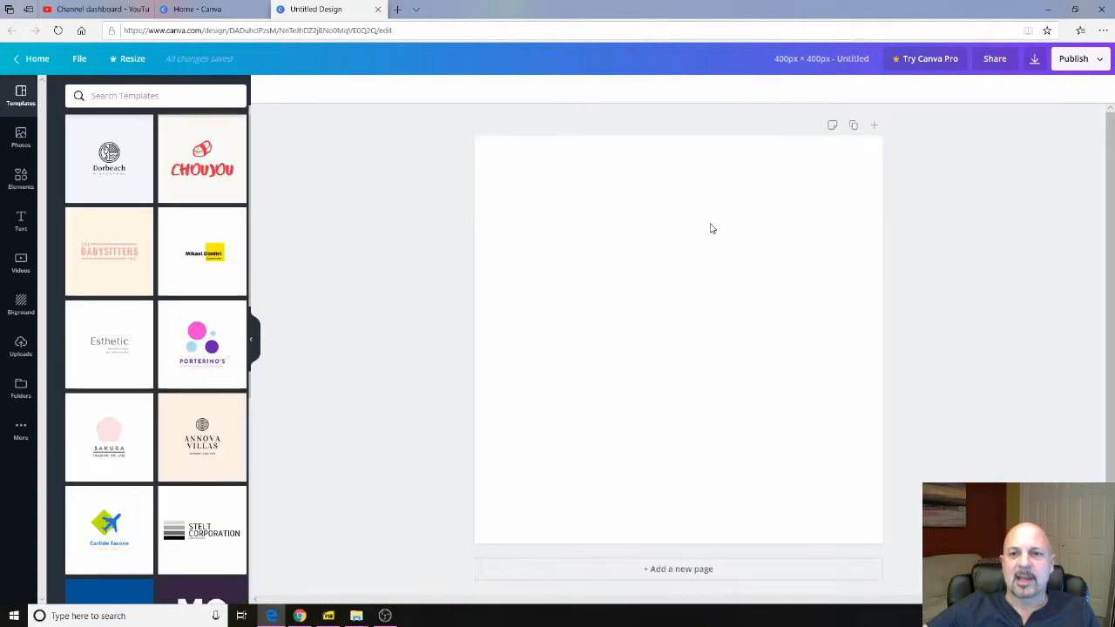
mouse_move(453, 211)
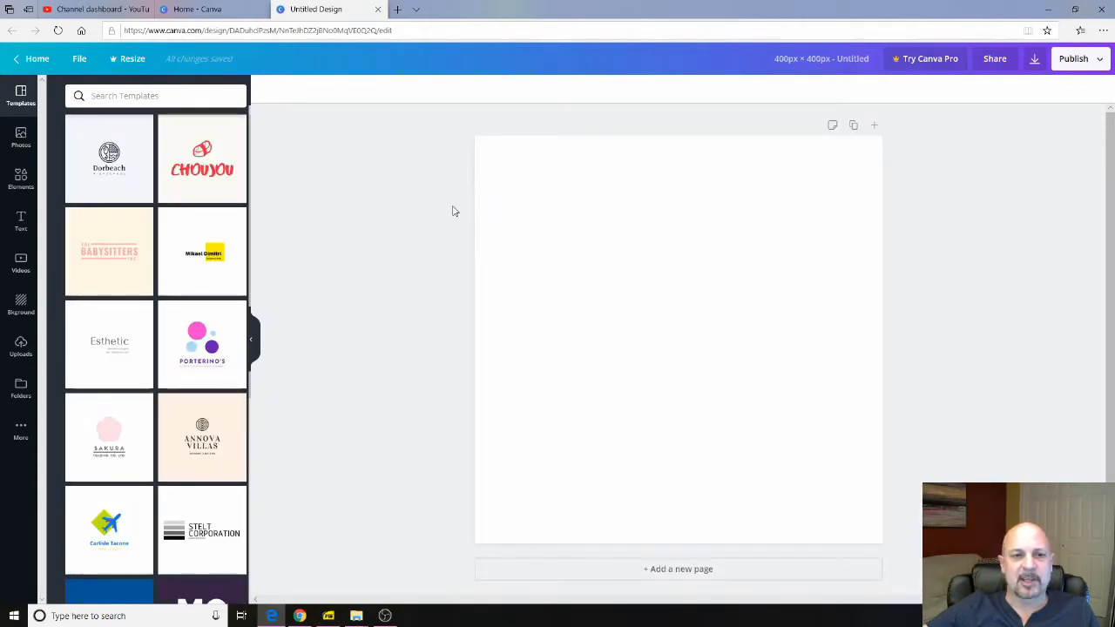
mouse_move(35, 139)
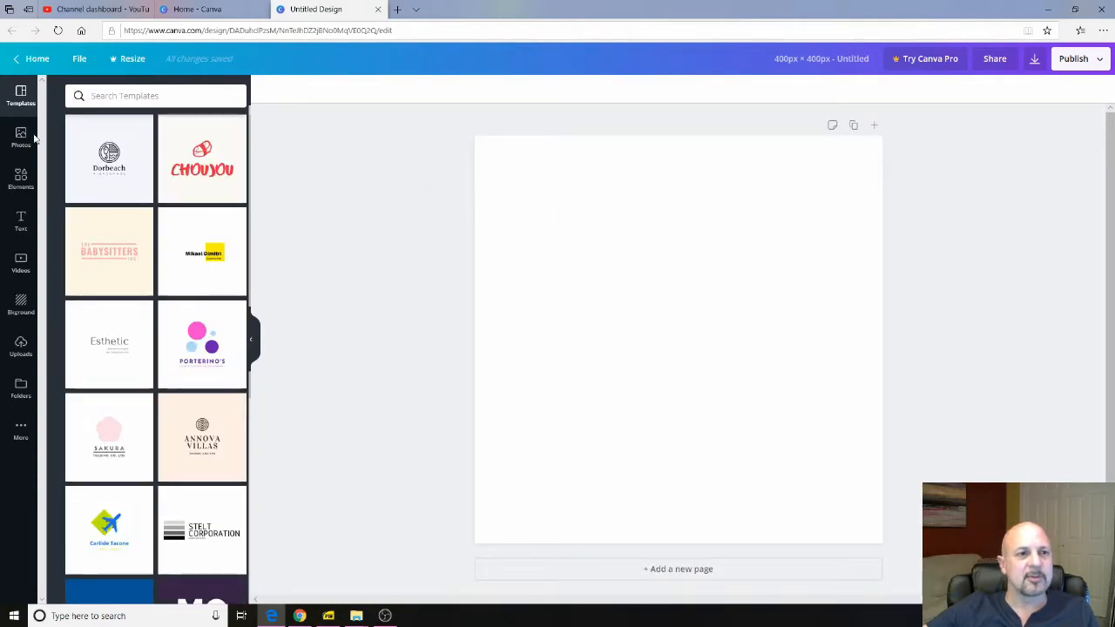
click(20, 178)
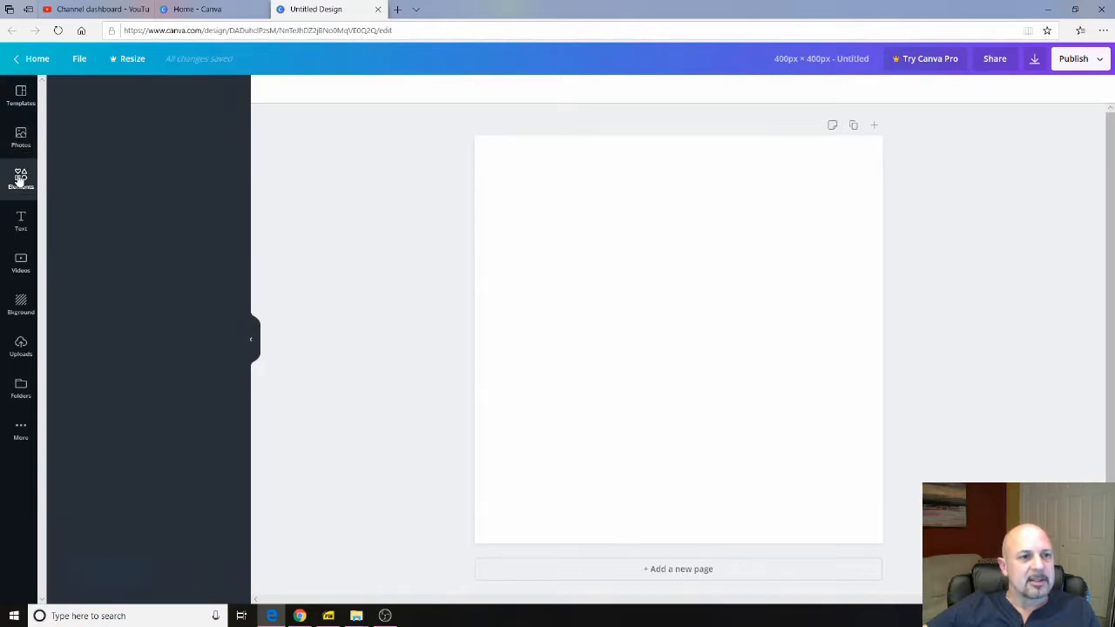
click(21, 178)
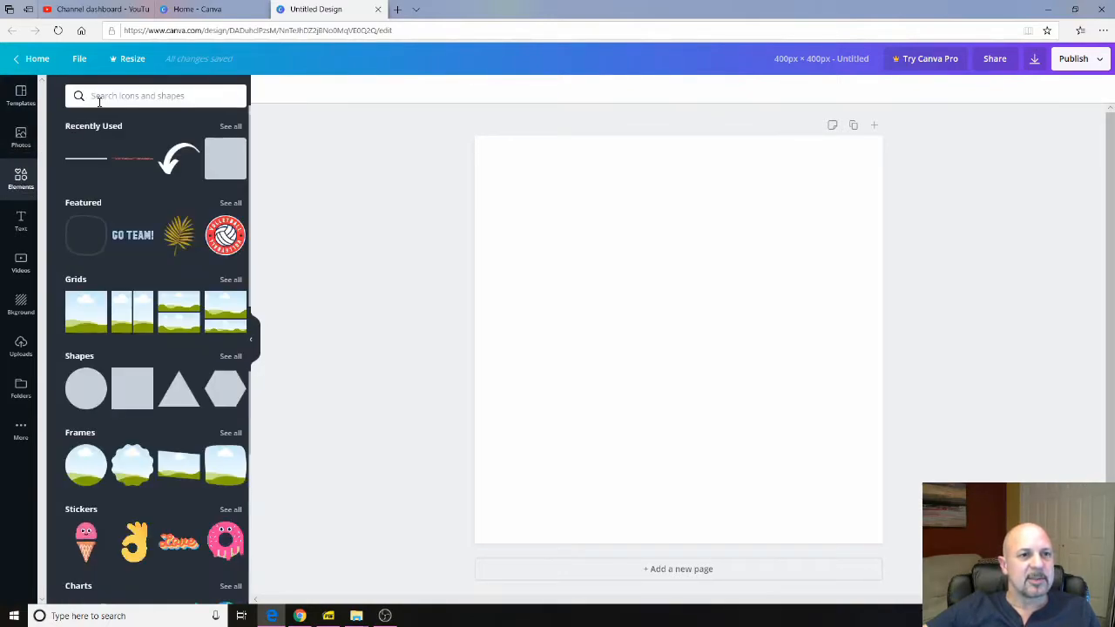
click(156, 96)
text(youtube)
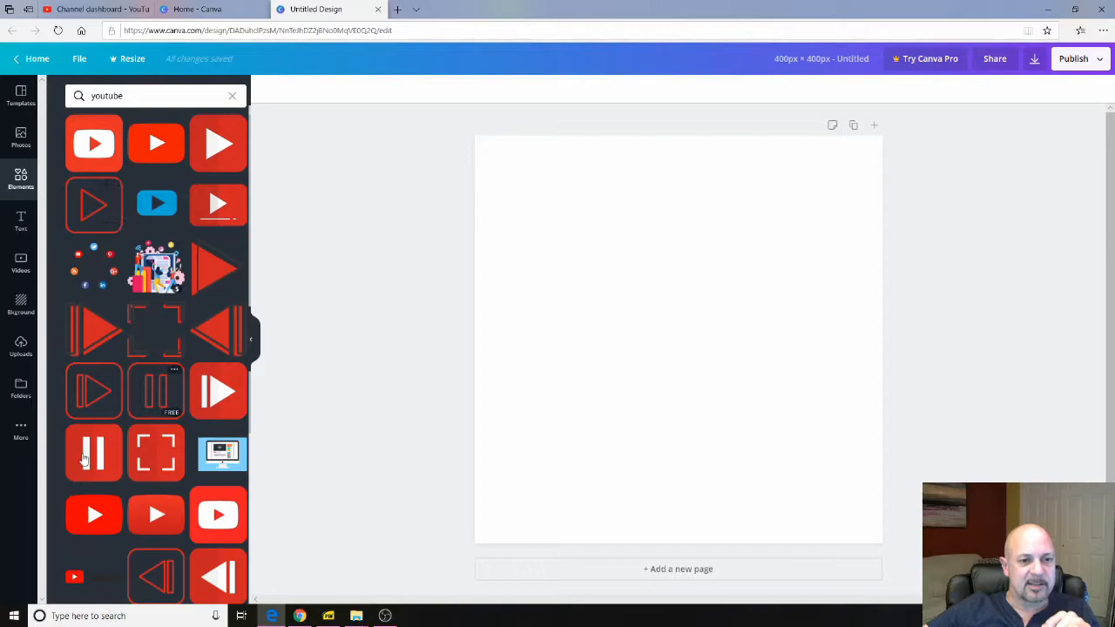
mouse_move(94, 143)
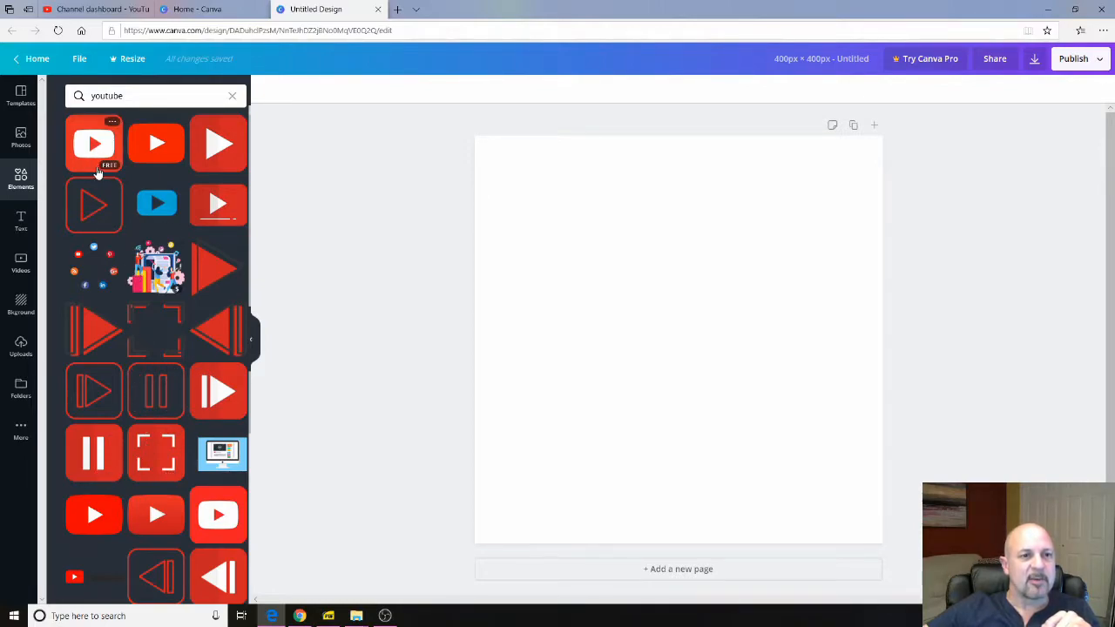
mouse_move(157, 169)
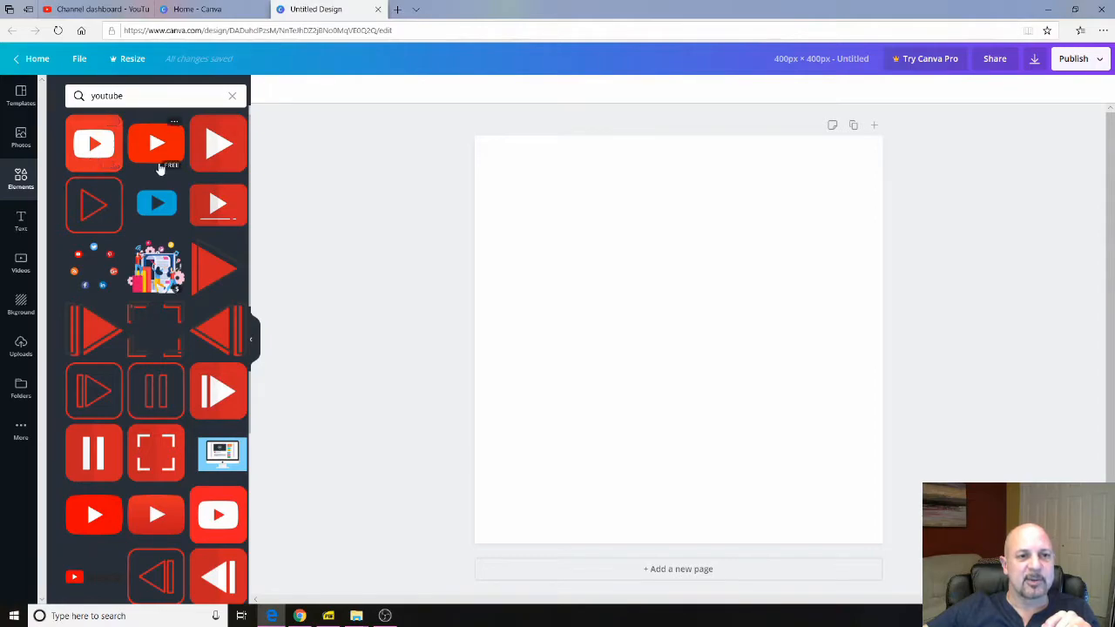
mouse_move(150, 292)
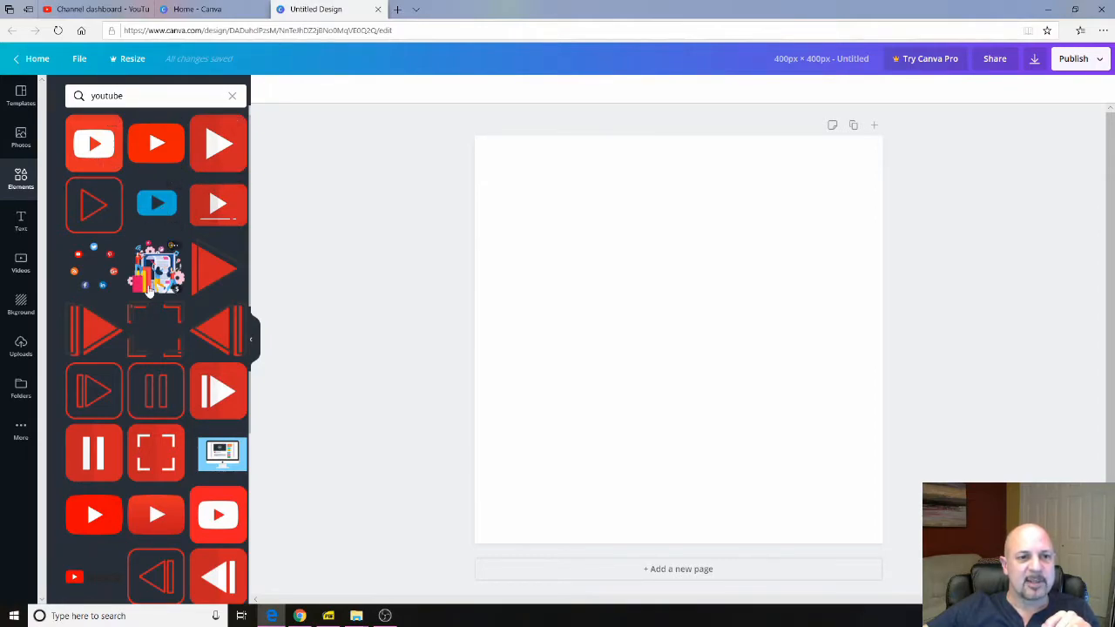
mouse_move(170, 296)
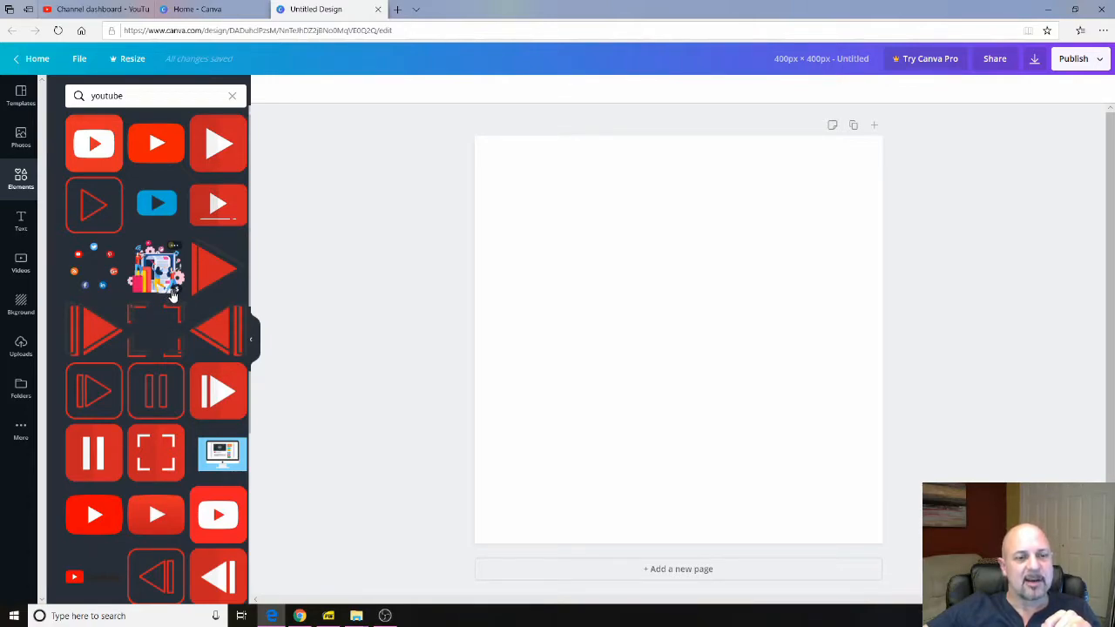
mouse_move(94, 144)
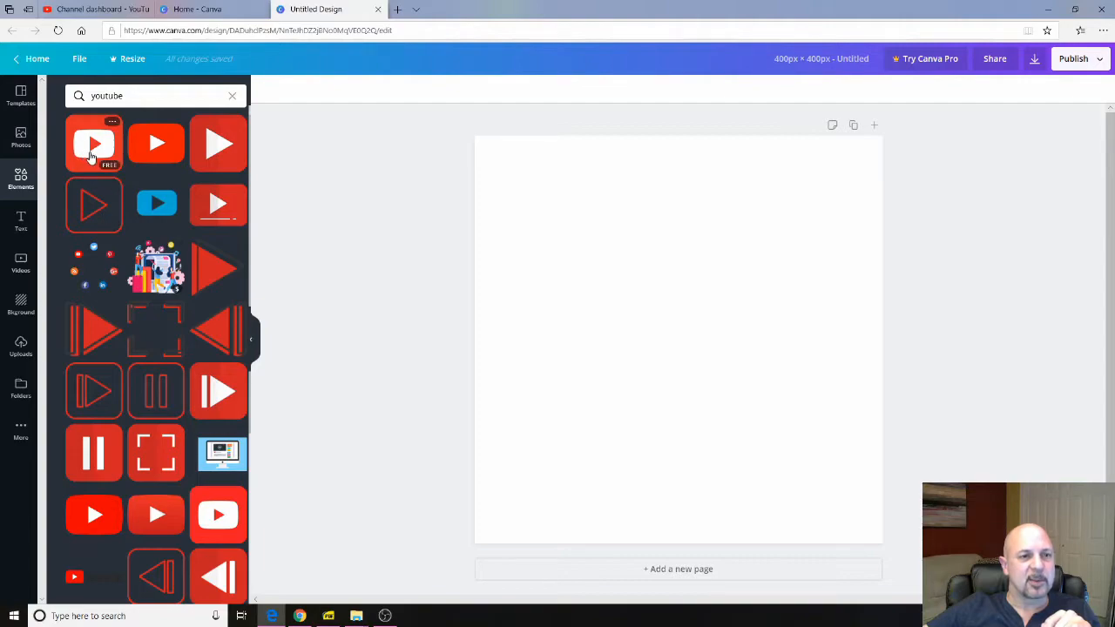
- Add the rounded red YouTube play-button icon, enlarged, and show text options
click(94, 143)
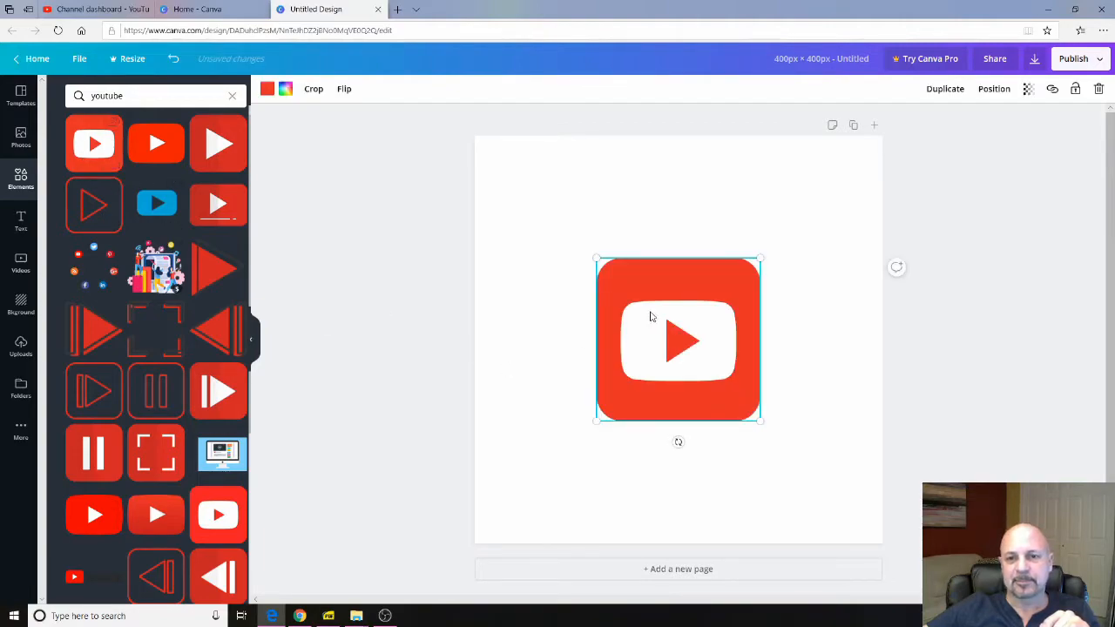
mouse_move(566, 230)
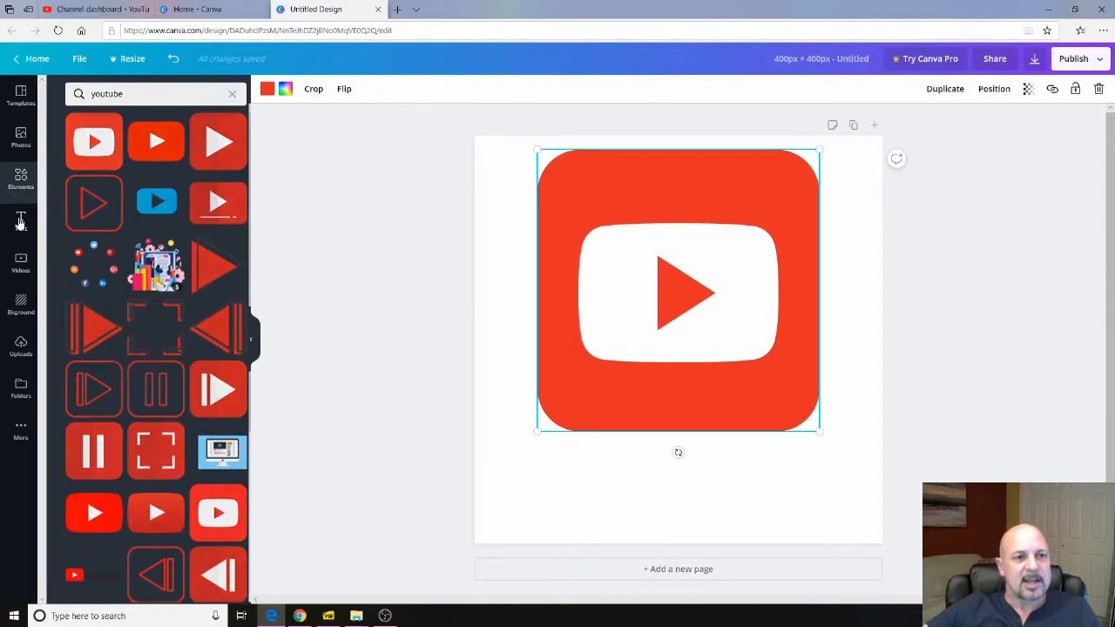
click(21, 220)
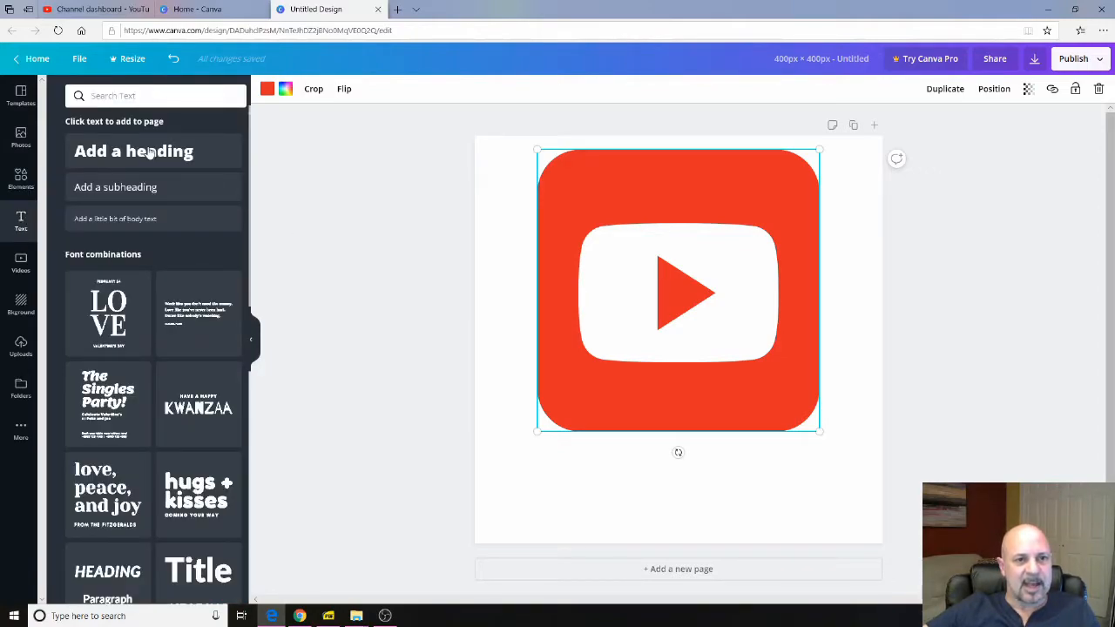
- Add a 'Subscribe Now' heading below the icon, shrinking the icon and enlarging the text
click(133, 150)
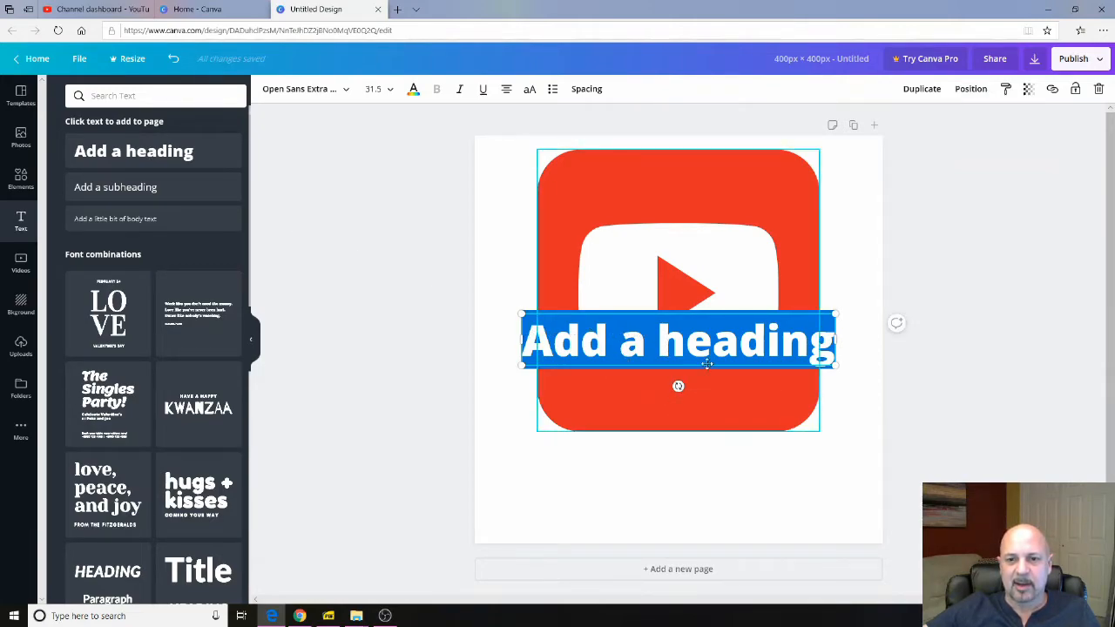
drag(833, 340, 825, 370)
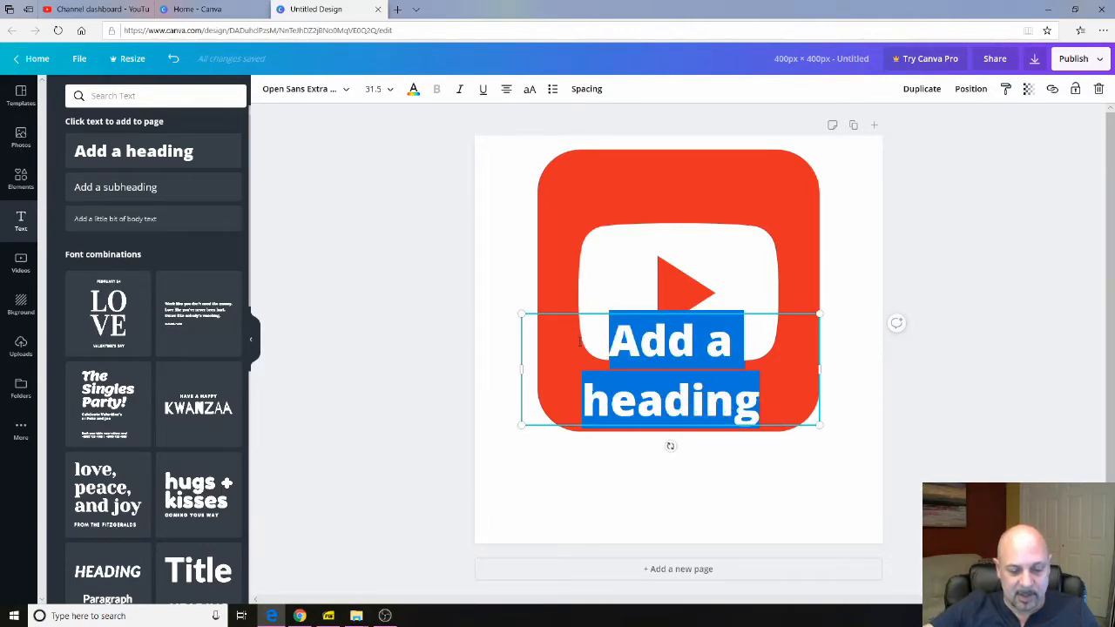
text(Subscribe)
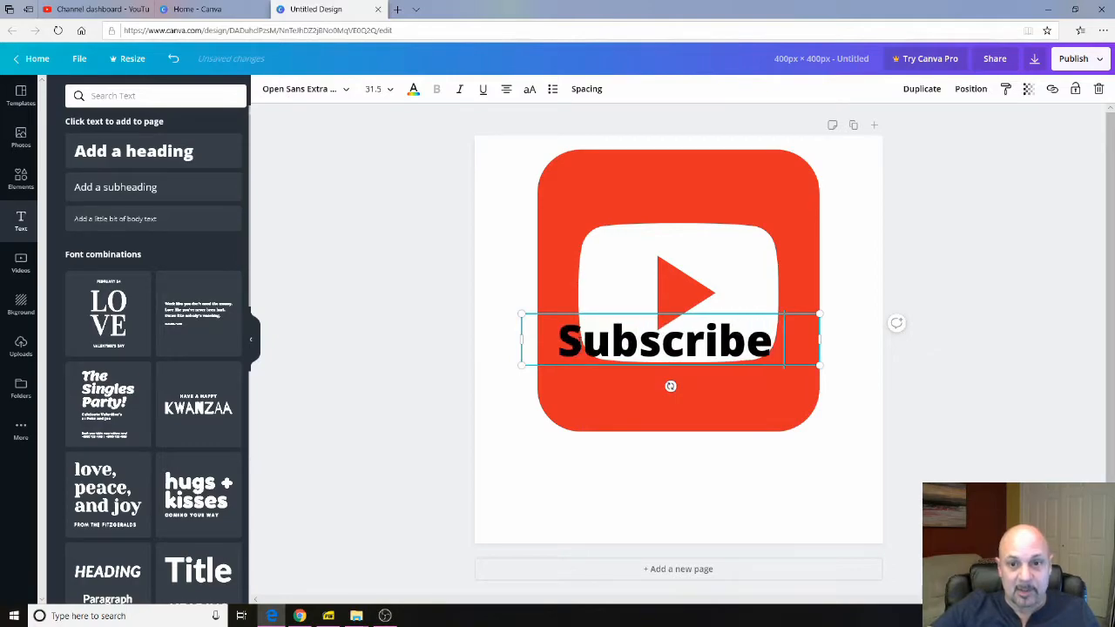
text(Now)
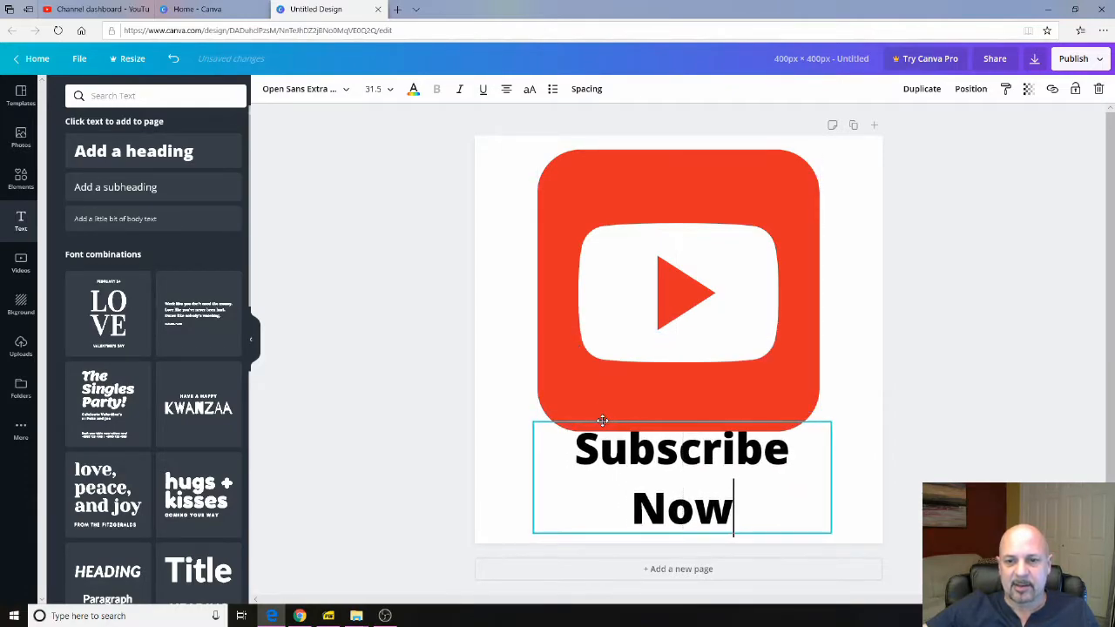
click(679, 292)
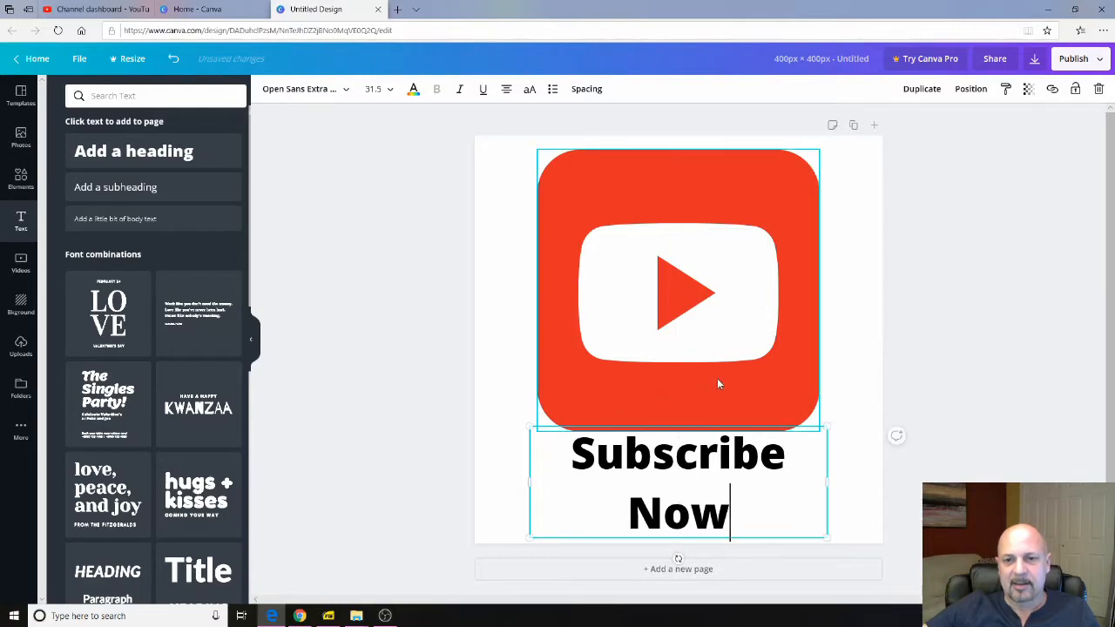
click(678, 292)
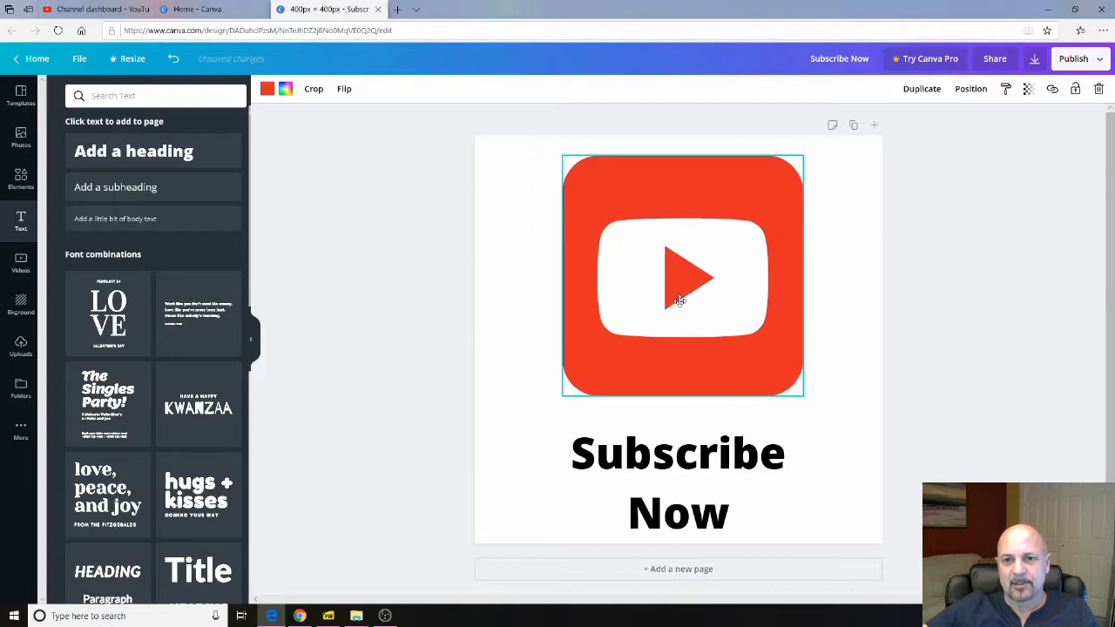
click(678, 484)
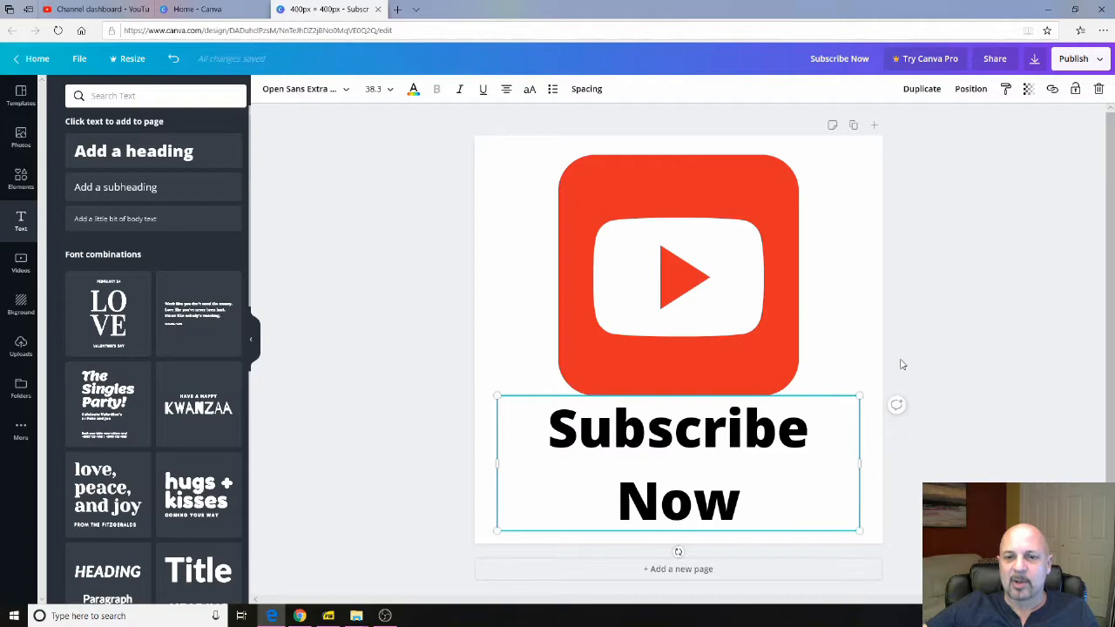
mouse_move(837, 401)
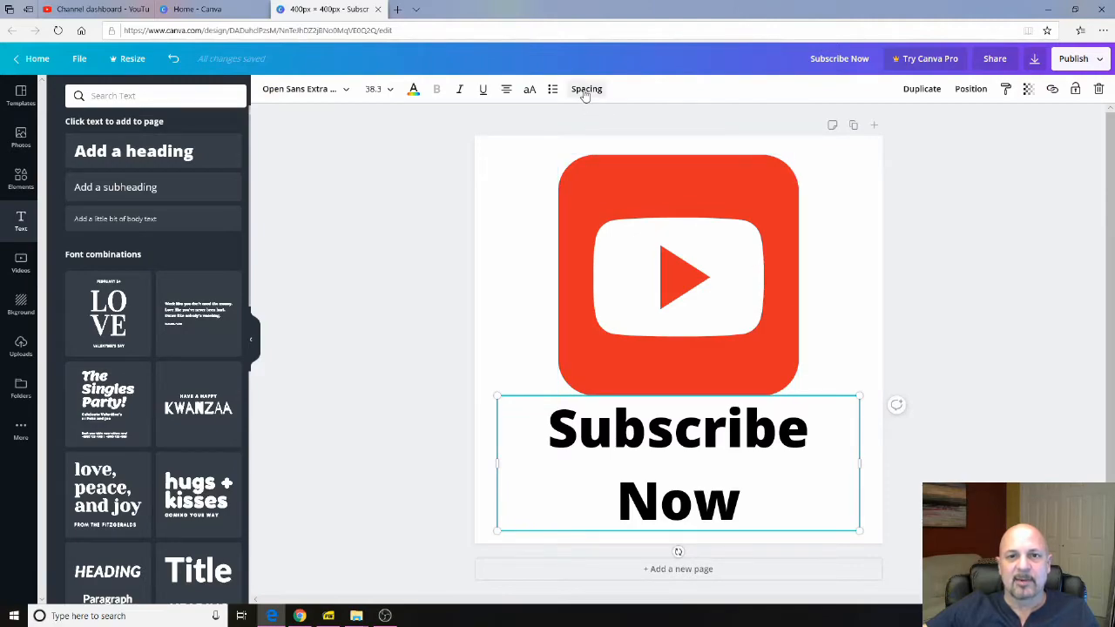
- Lower the heading's line height to about 0.9
click(586, 89)
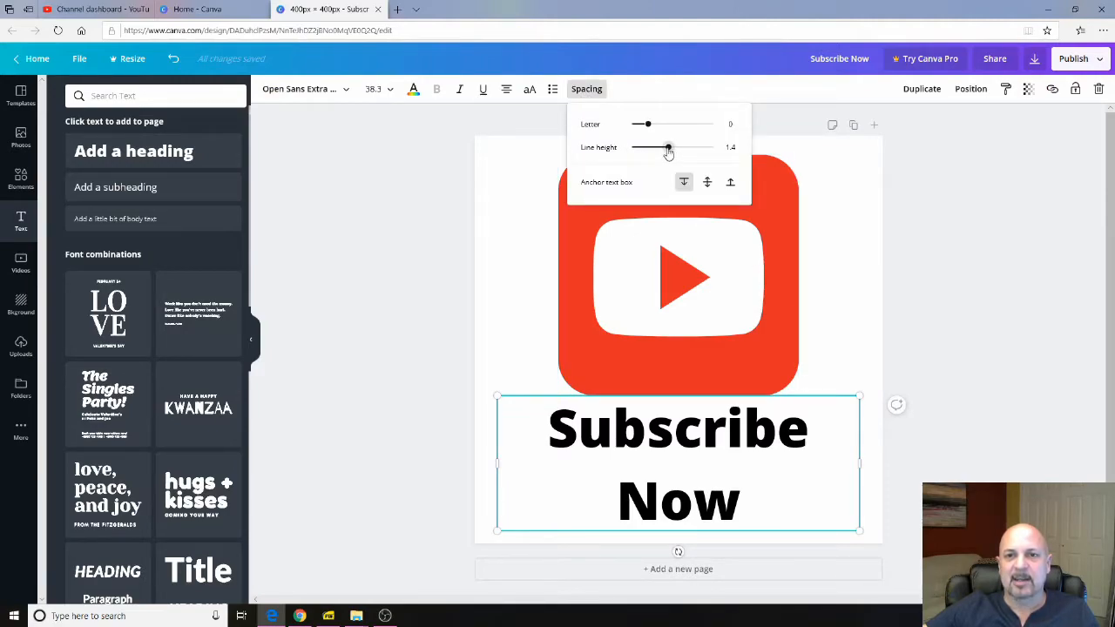
drag(669, 147, 649, 147)
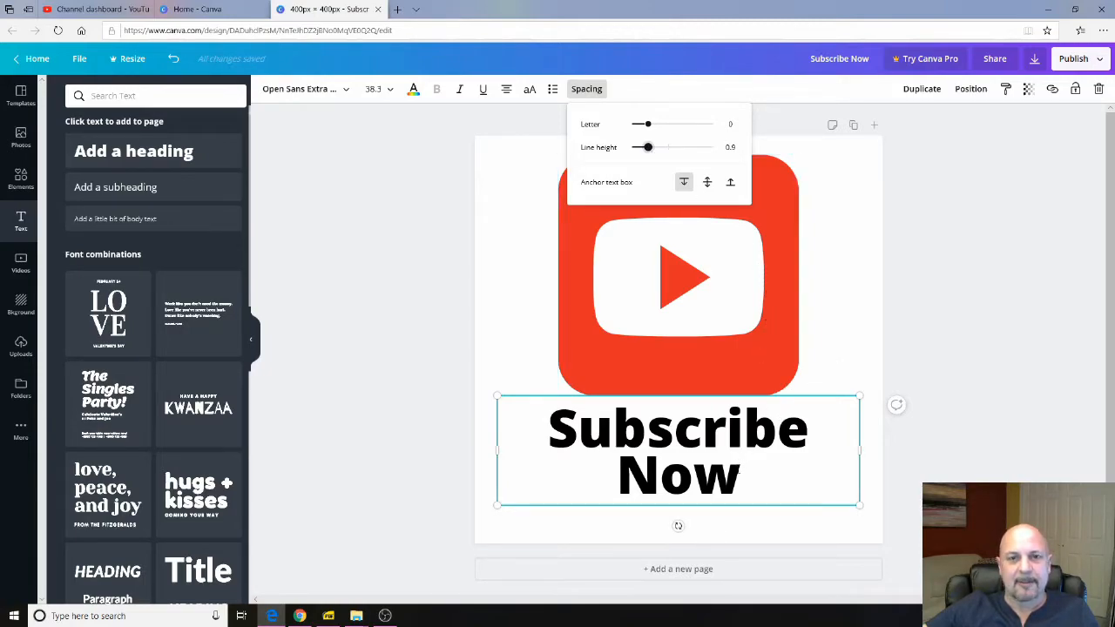
click(601, 338)
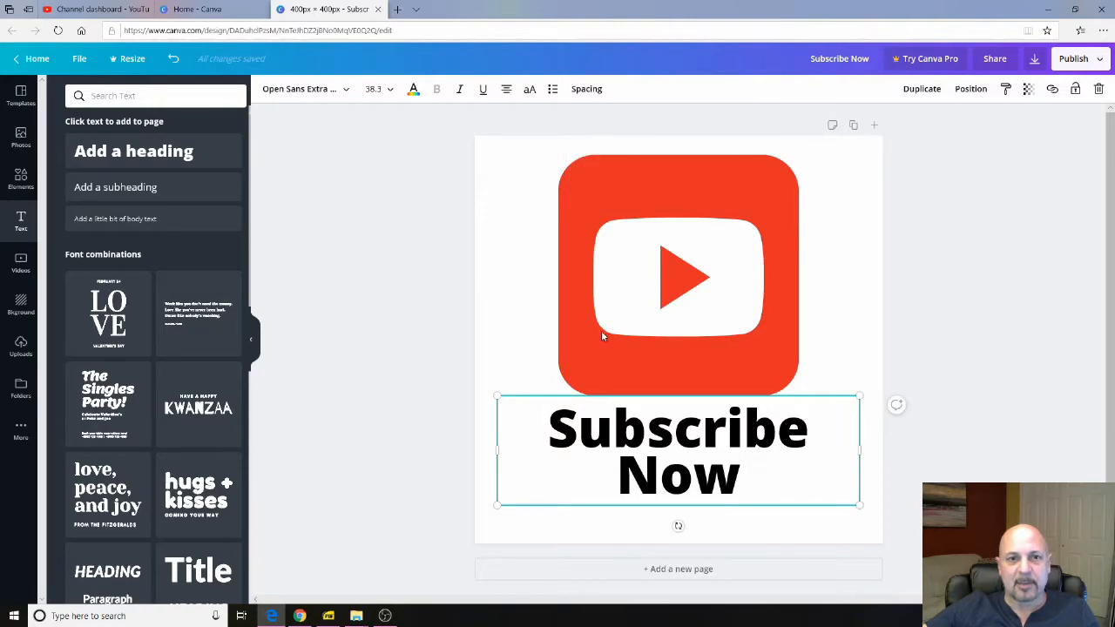
click(390, 88)
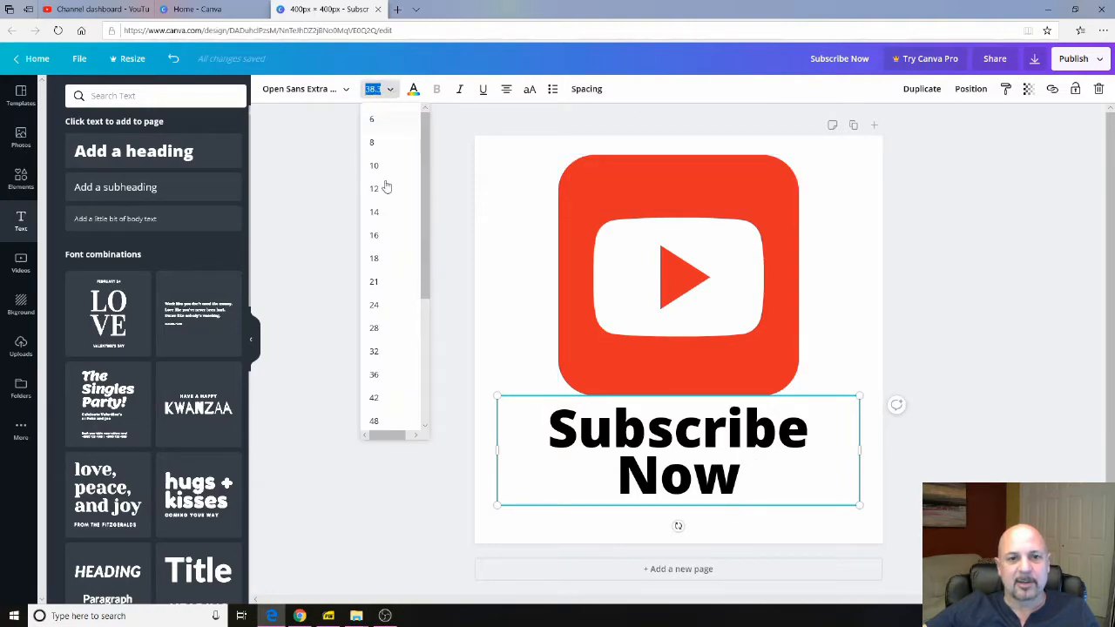
- Set the heading to size 48 reading 'SUBSCRIBE NOW' in capitals, then show publish options
click(374, 420)
text(S)
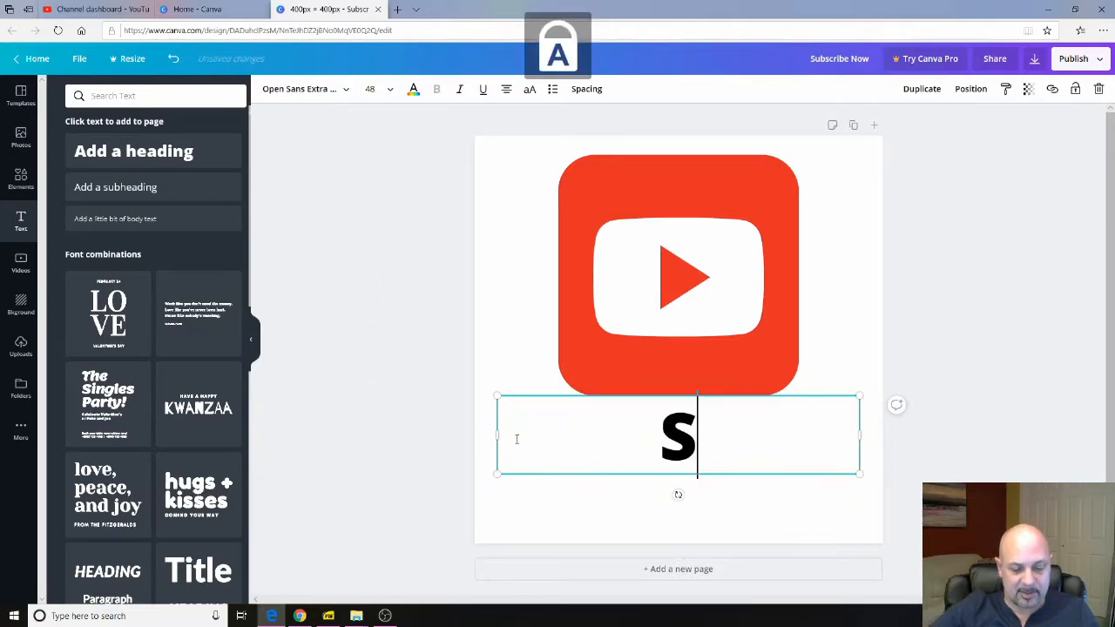
text(UBSCRIBE)
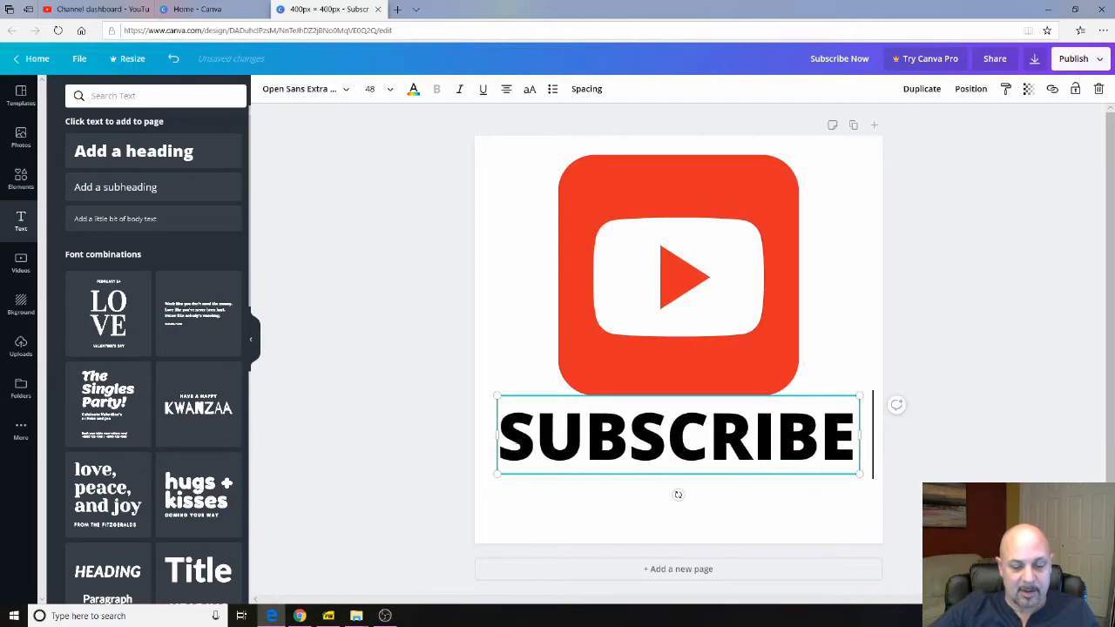
text(NOW)
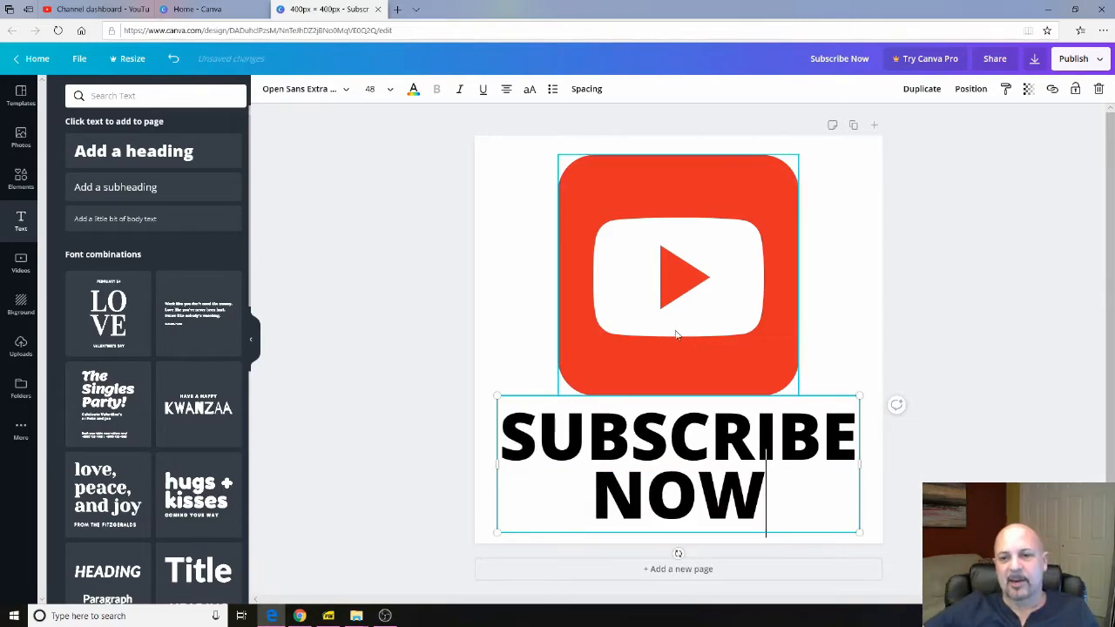
click(837, 309)
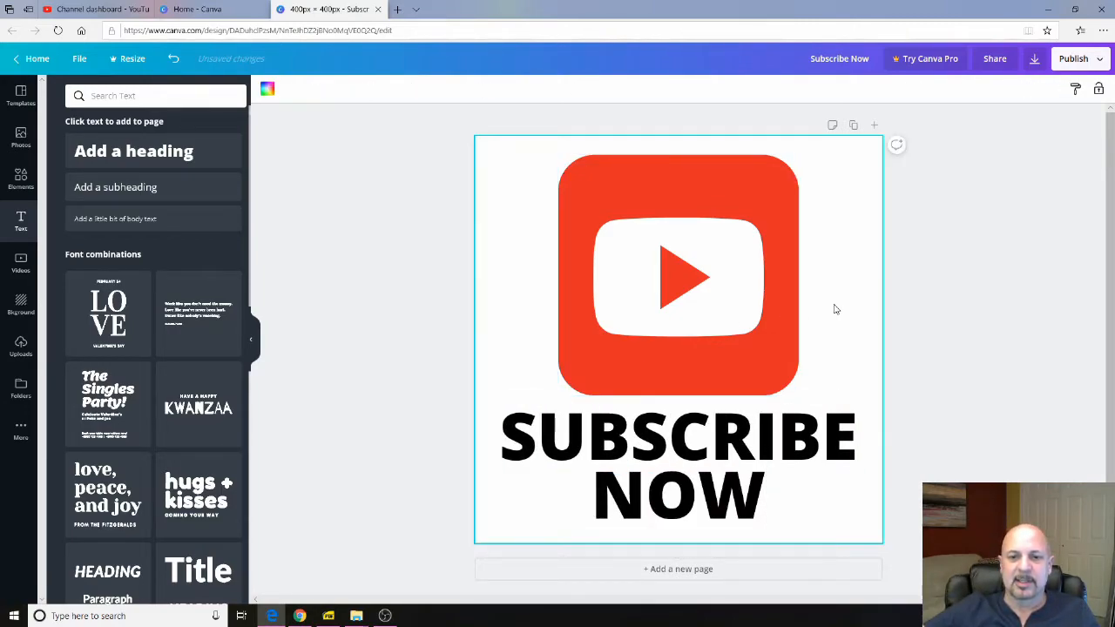
mouse_move(496, 288)
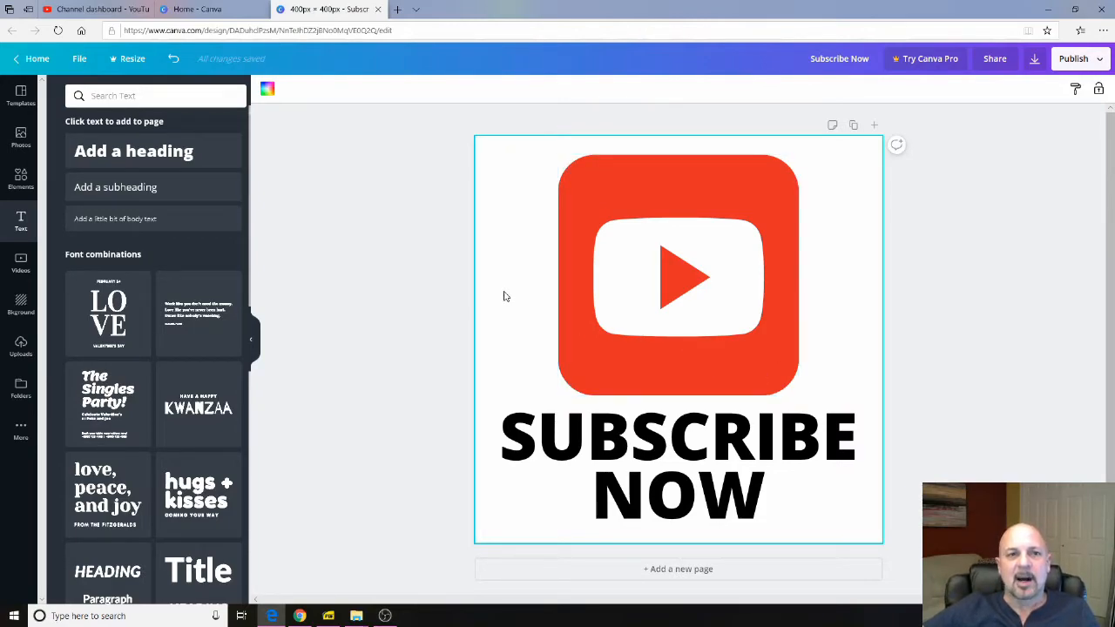
mouse_move(524, 214)
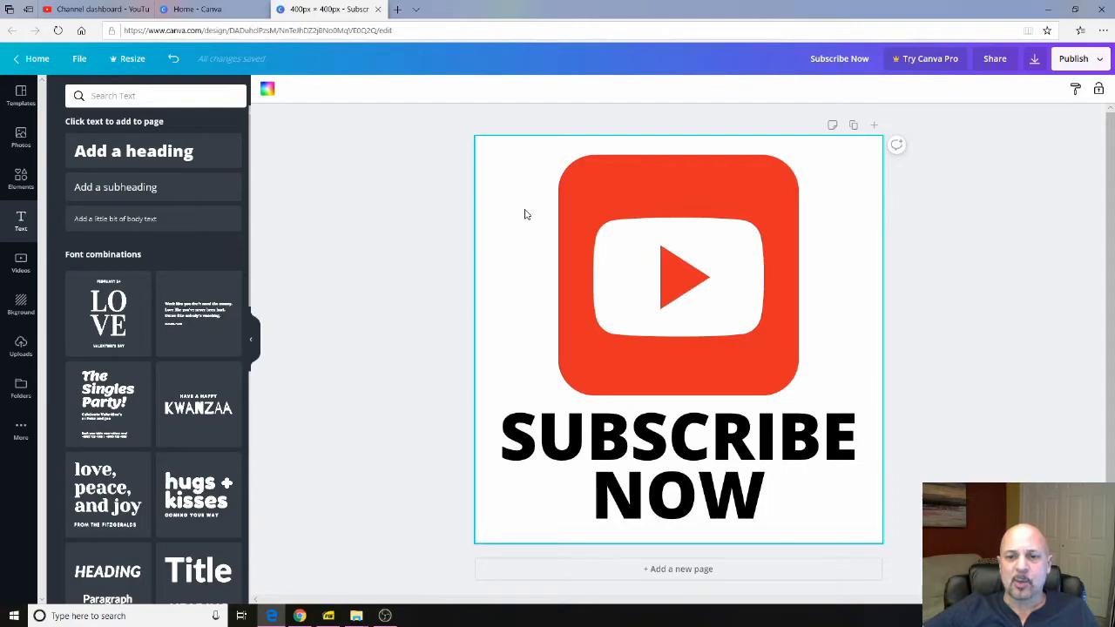
mouse_move(887, 274)
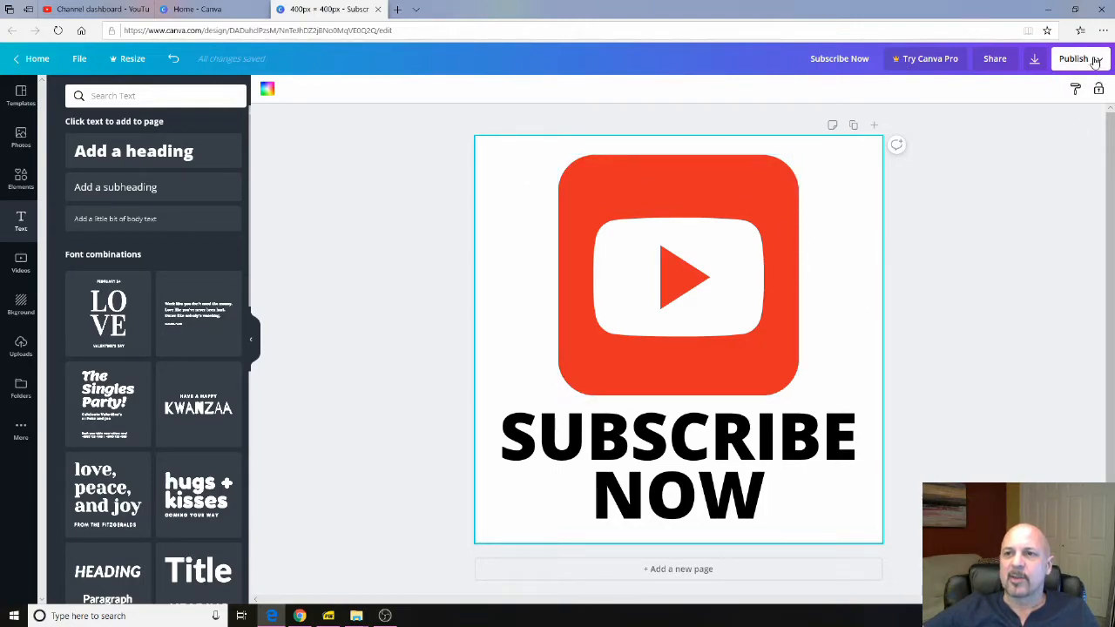
click(1081, 58)
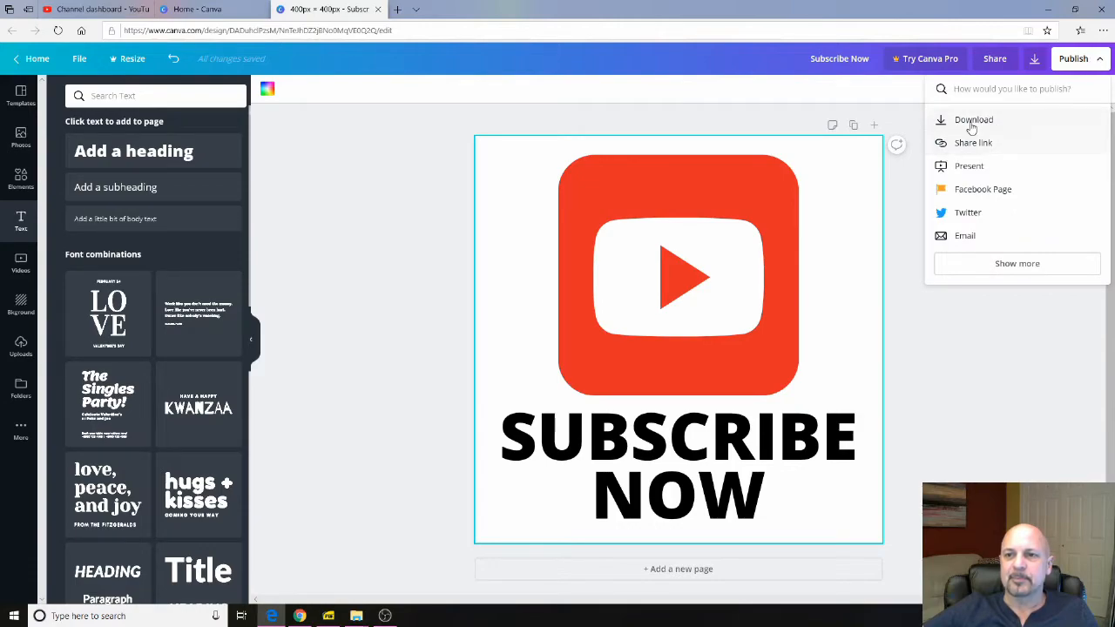
- Download the design as a PNG and dismiss the Canva Pro trial offer
click(973, 119)
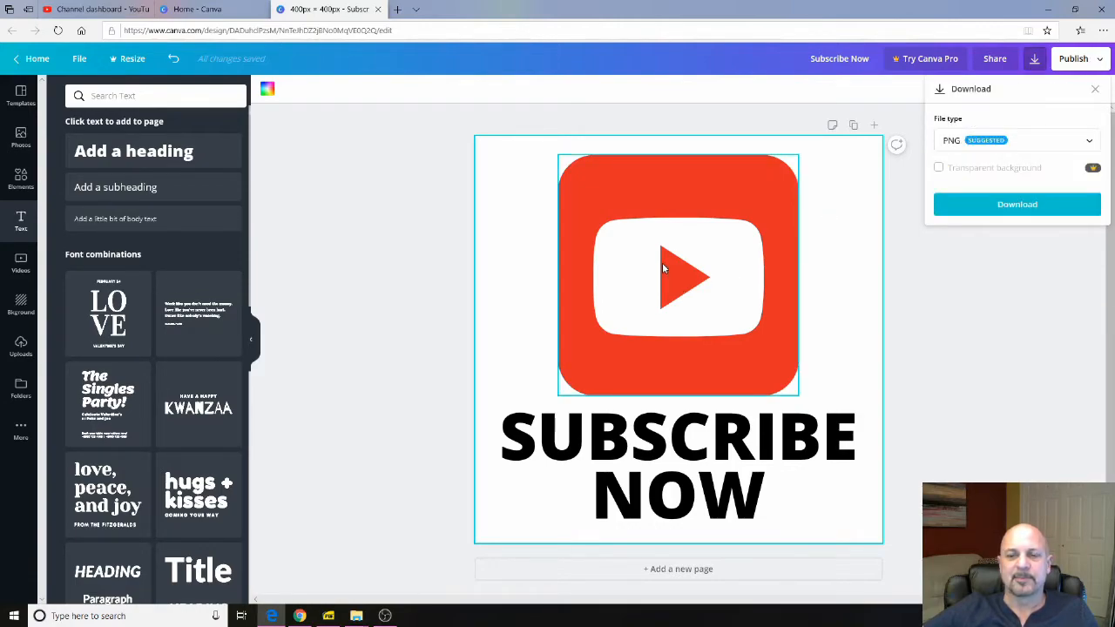
click(1016, 204)
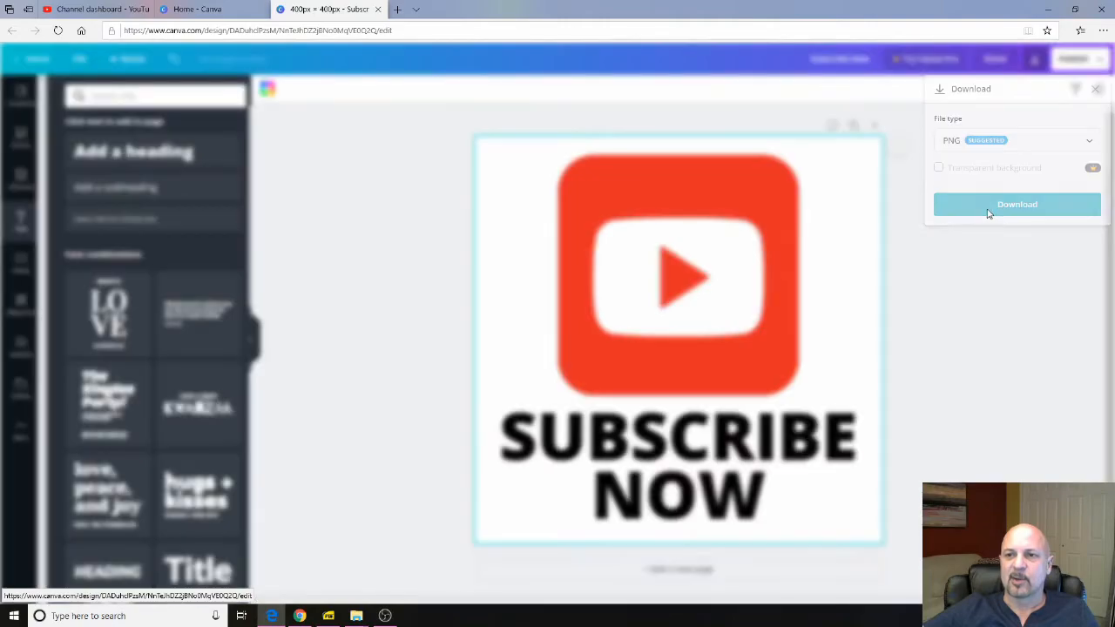
click(1017, 203)
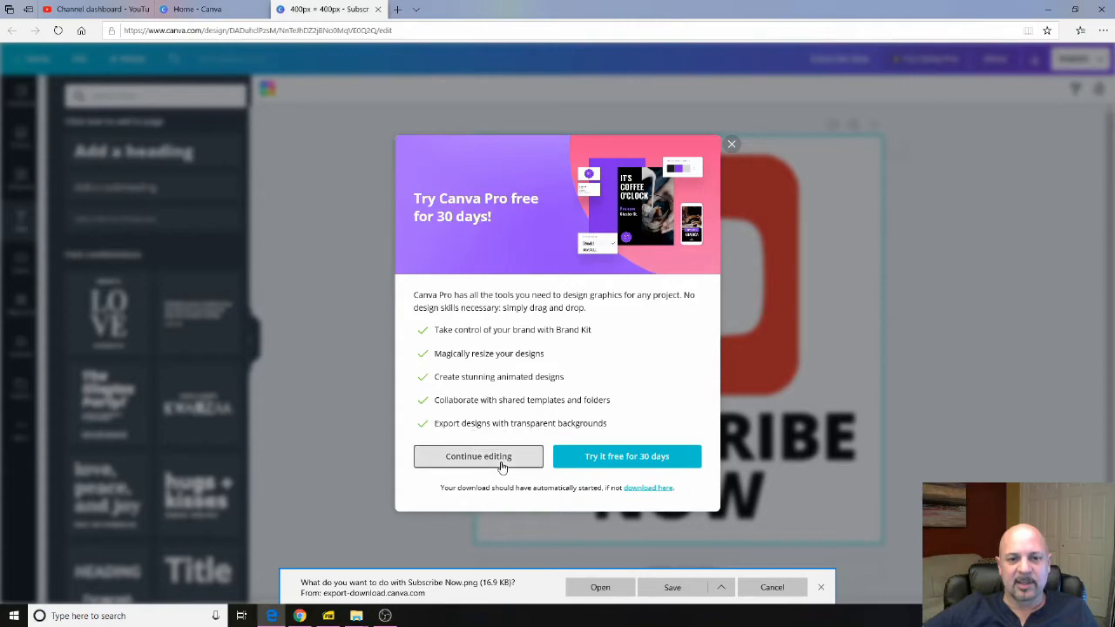
click(478, 456)
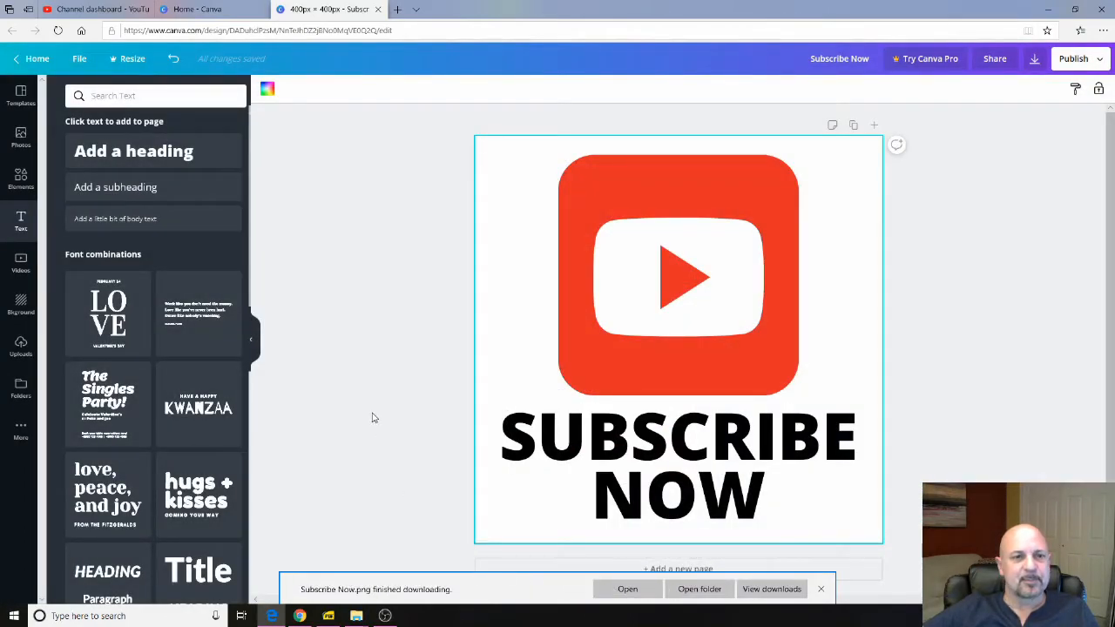
mouse_move(454, 424)
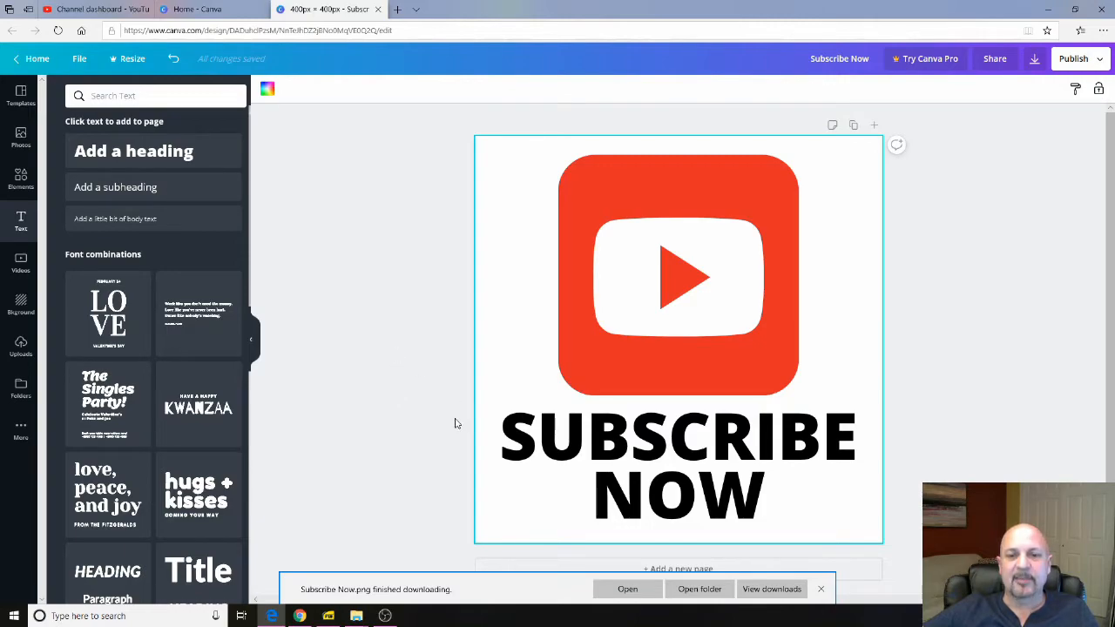
mouse_move(409, 244)
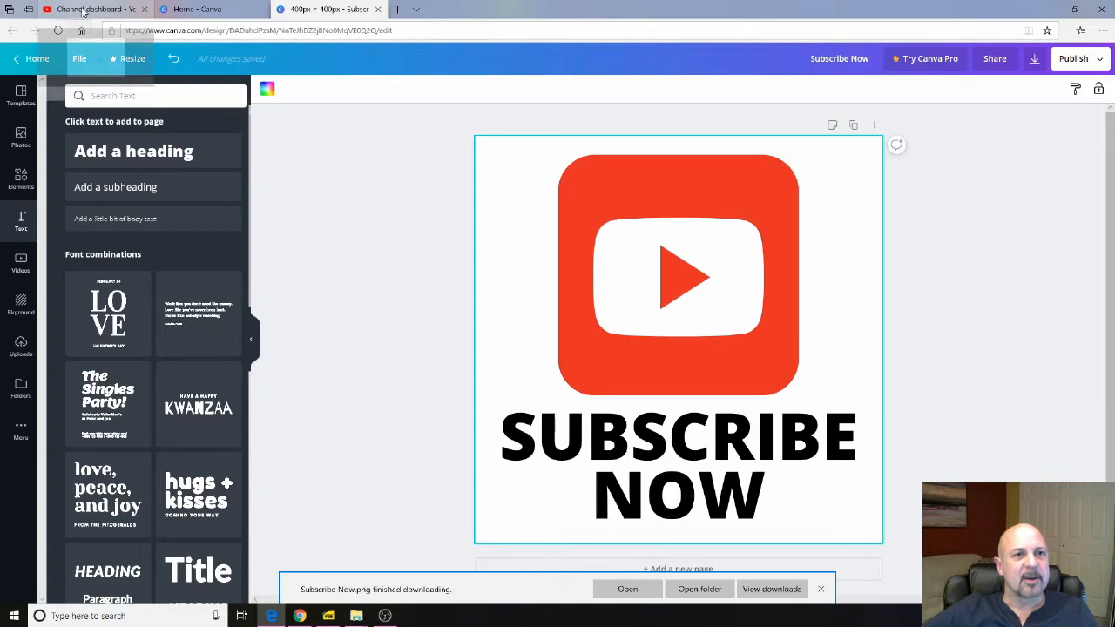
- Upload Subscribe Now.png from Downloads as the Branding watermark image
click(87, 9)
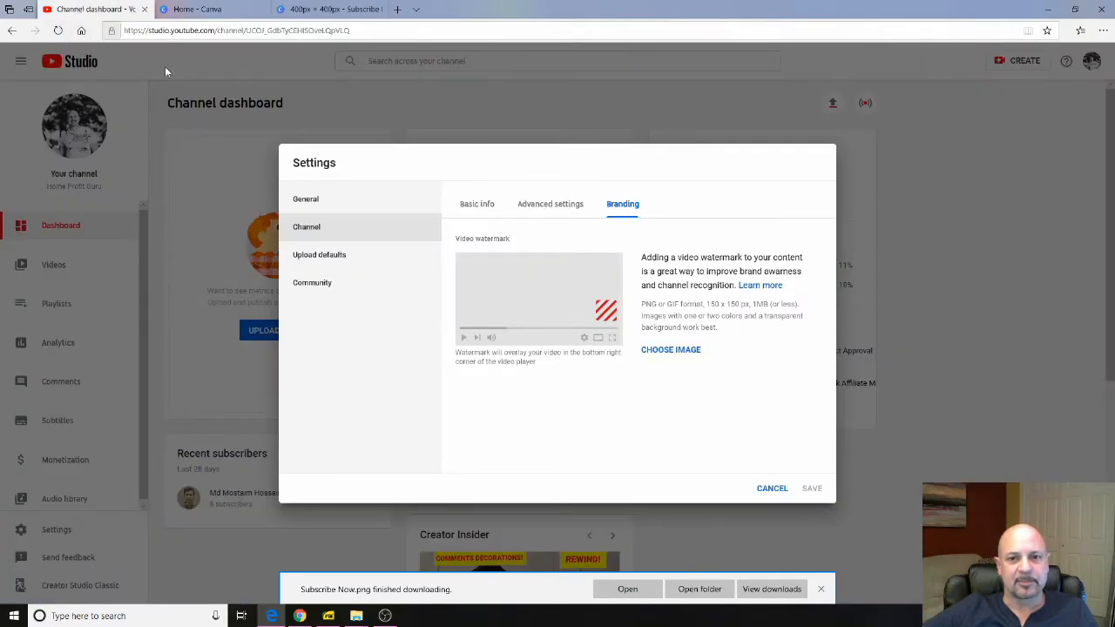
mouse_move(671, 356)
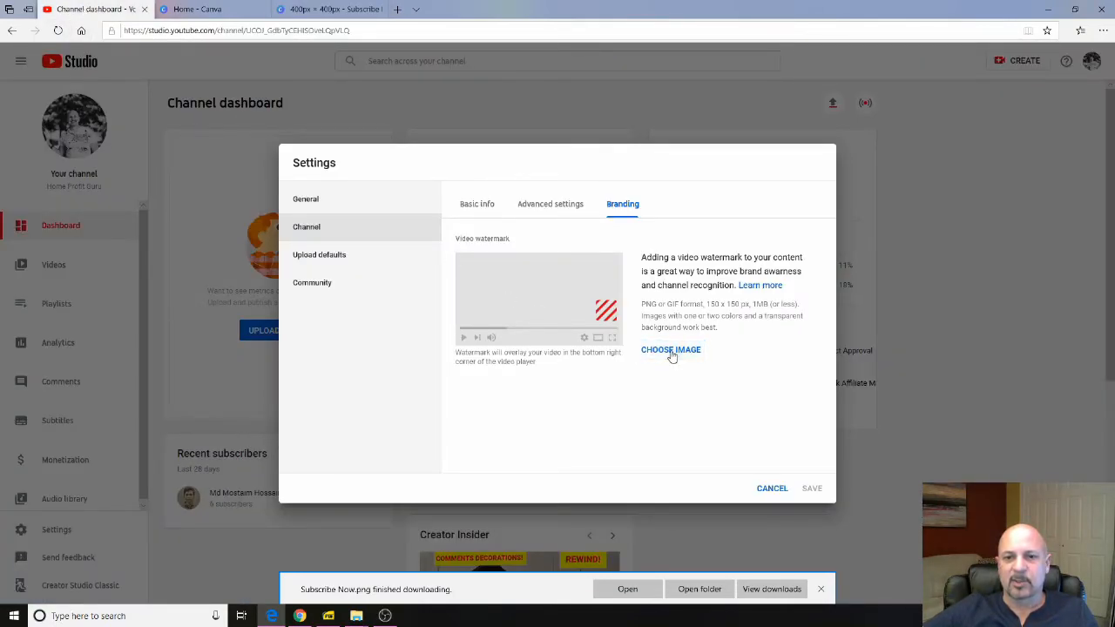
click(670, 349)
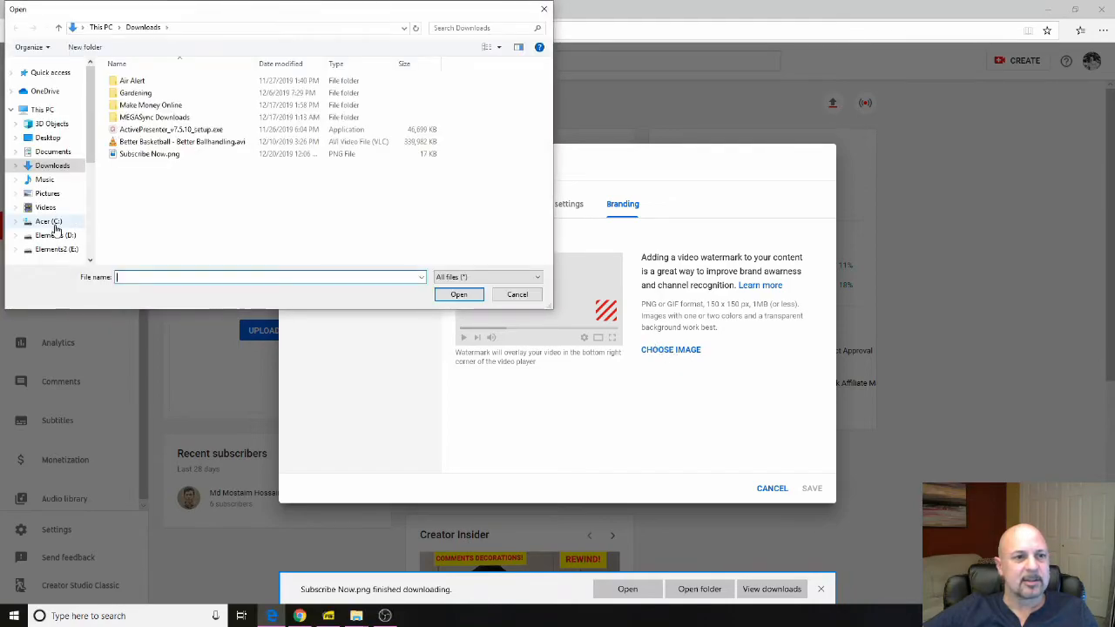
click(47, 194)
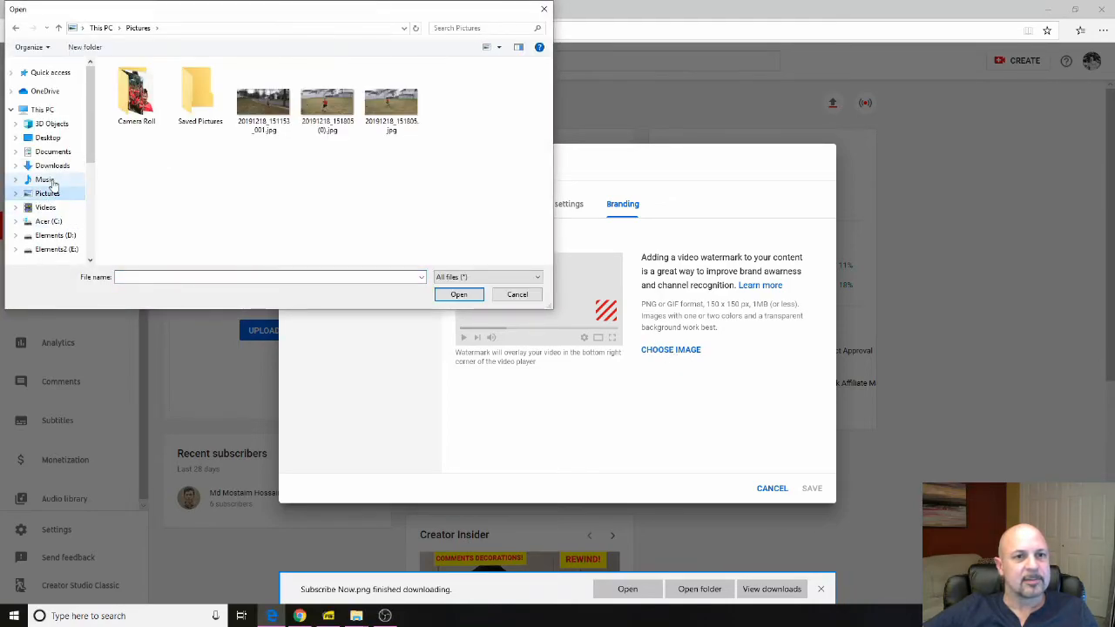
click(52, 165)
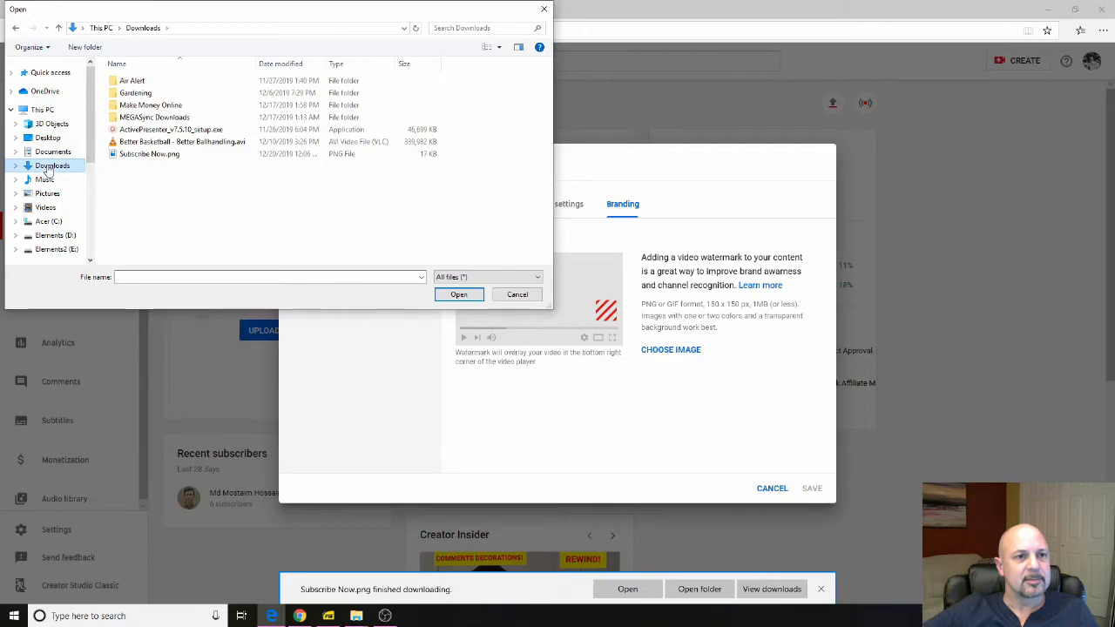
click(149, 153)
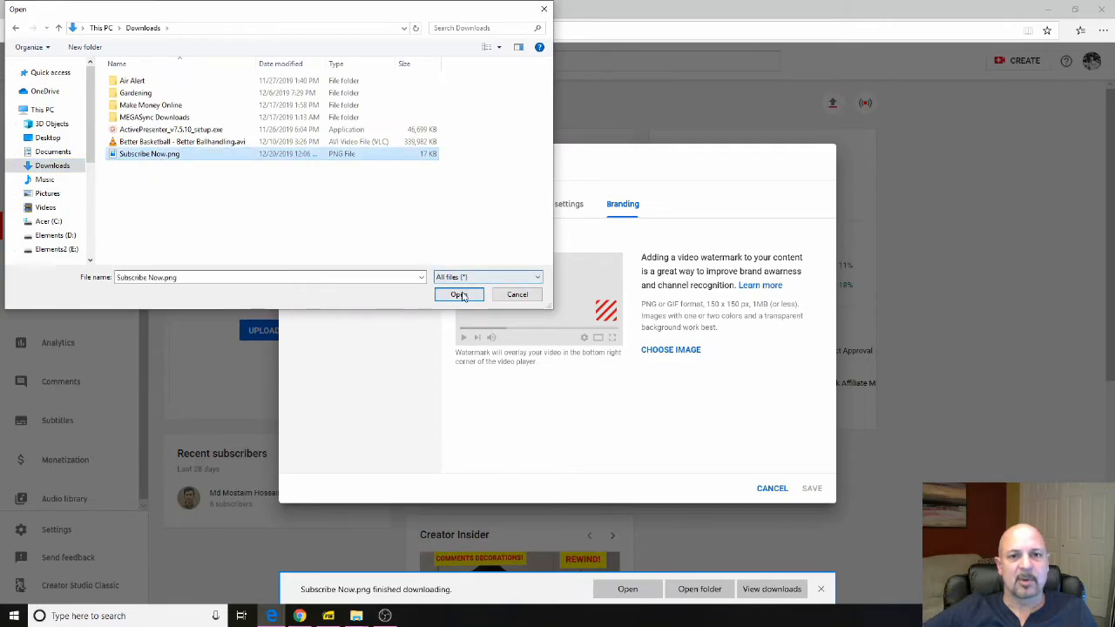
click(460, 294)
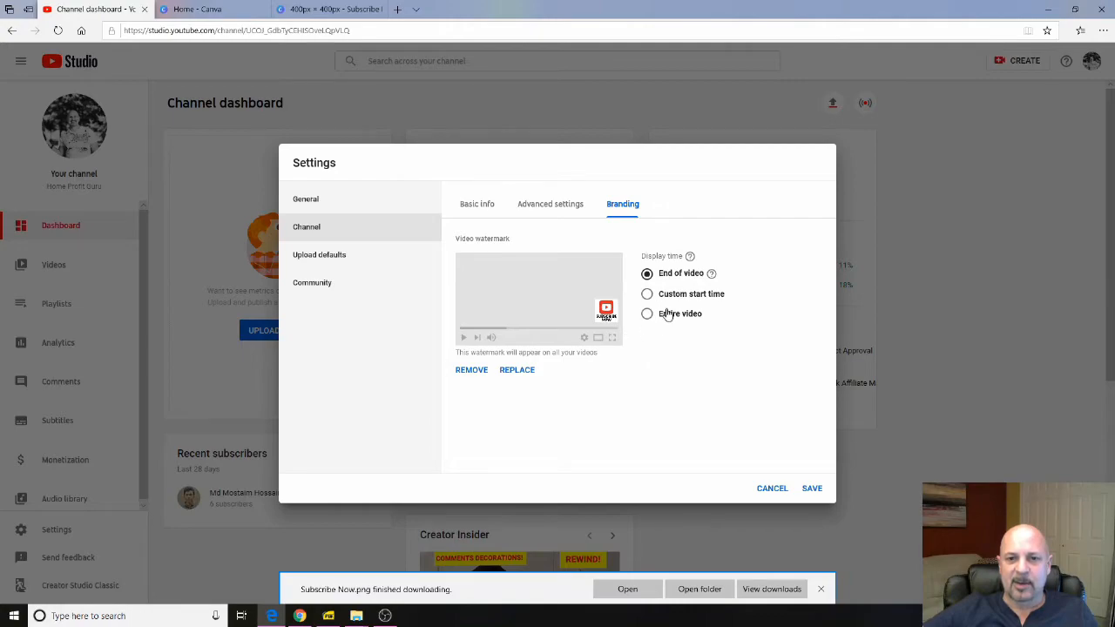
mouse_move(609, 329)
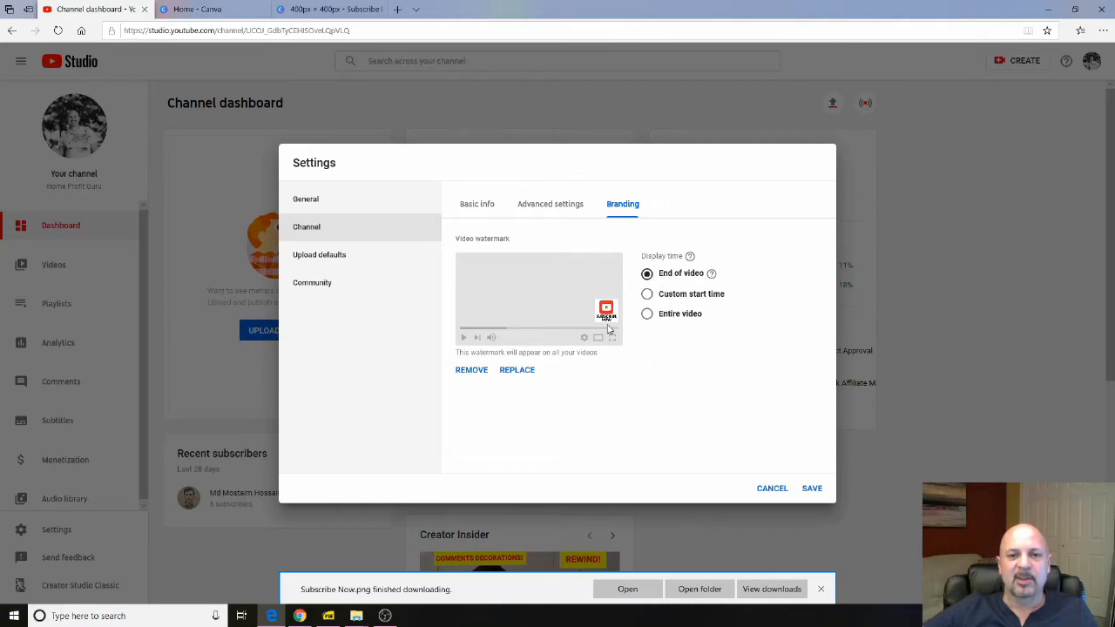
mouse_move(642, 337)
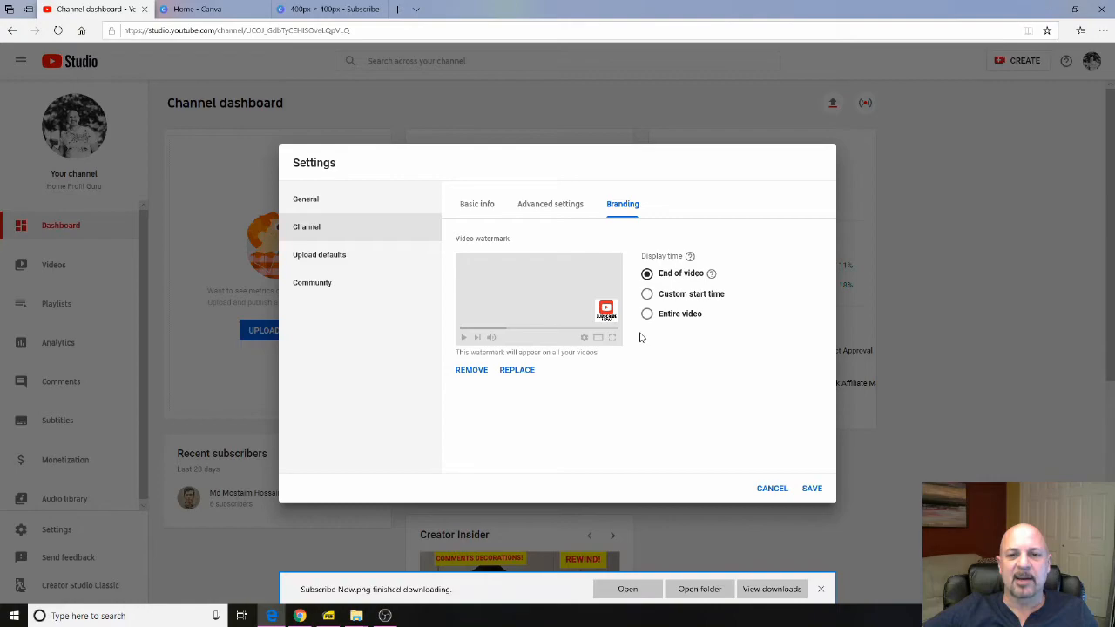
mouse_move(679, 281)
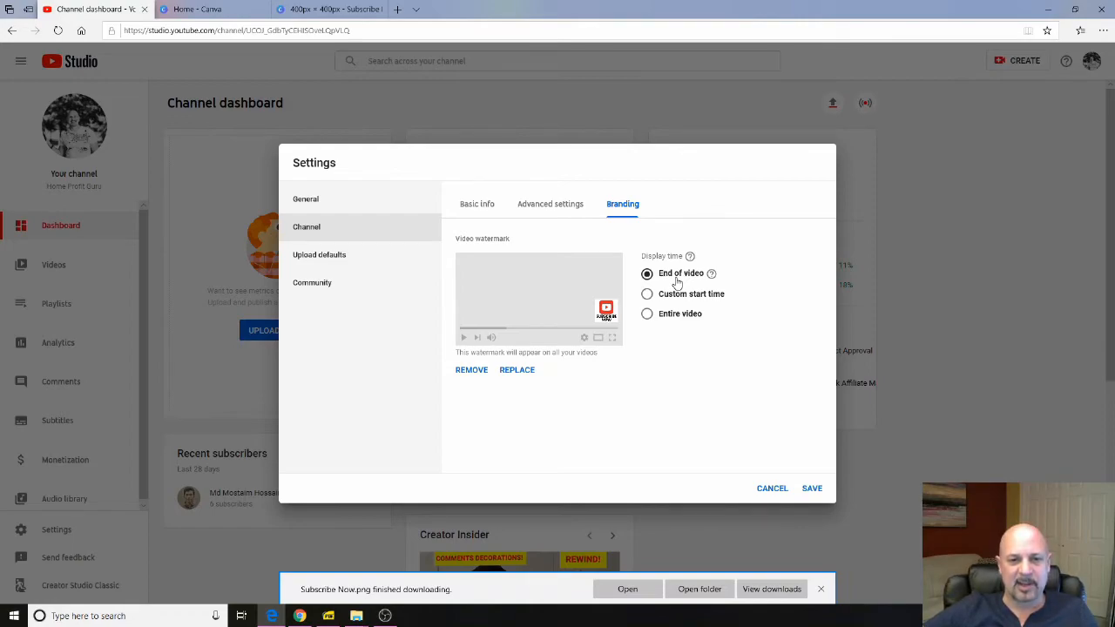
mouse_move(687, 304)
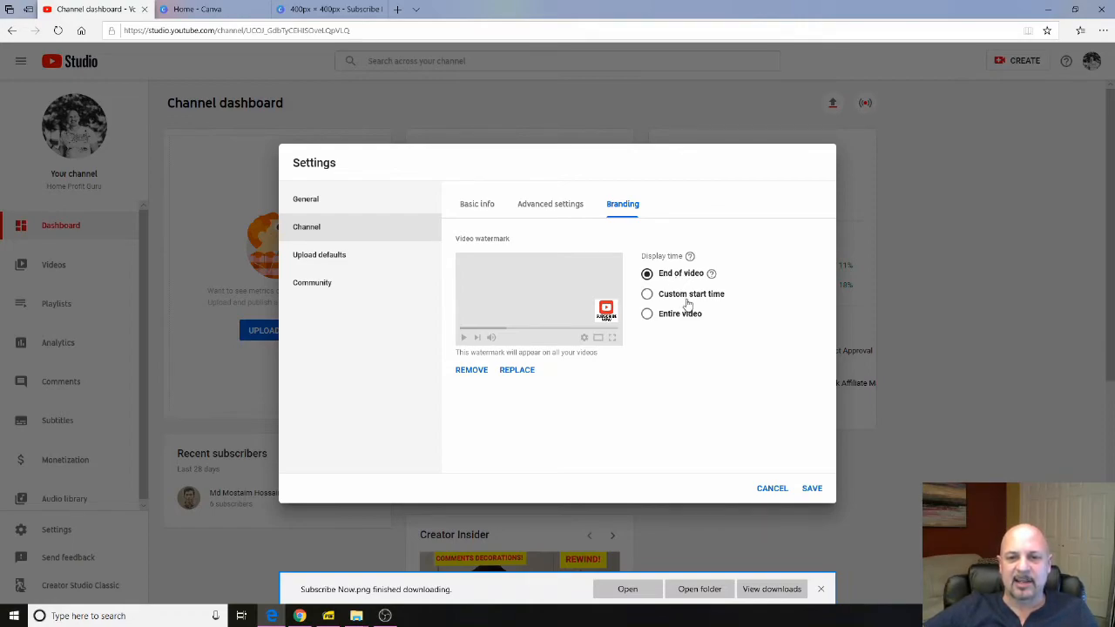
mouse_move(682, 303)
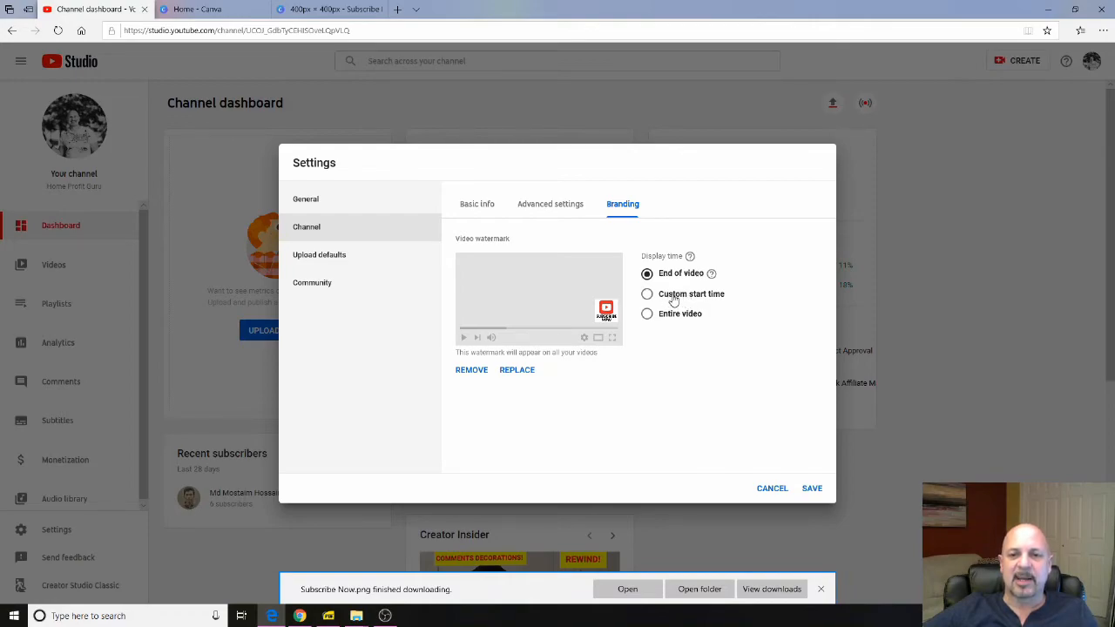
mouse_move(645, 323)
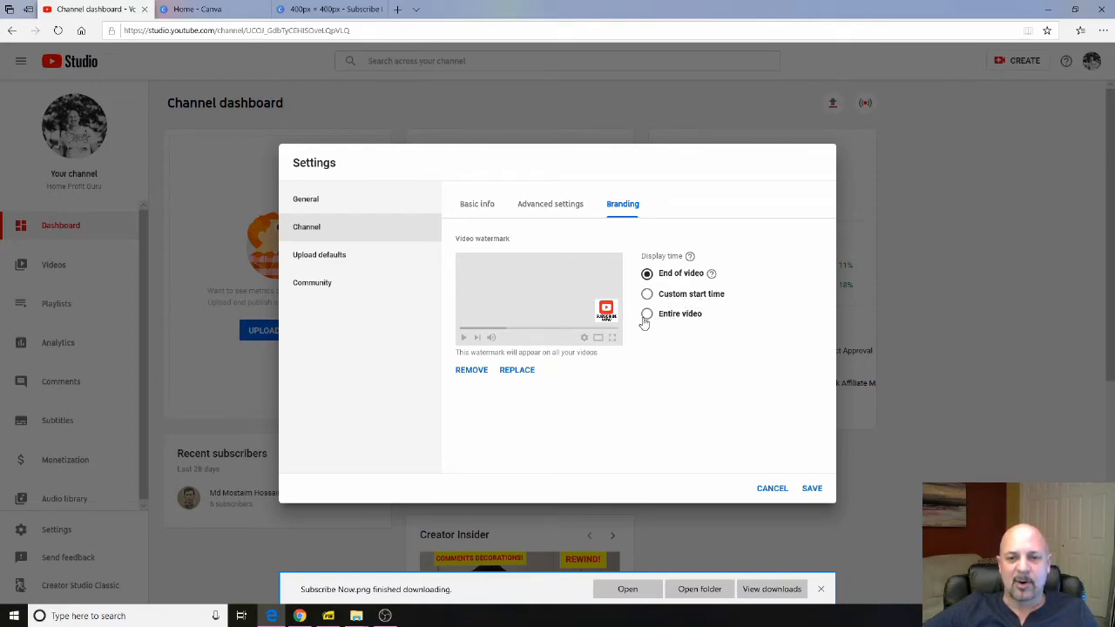
- Set the watermark display time to Entire video and save the channel settings
click(647, 313)
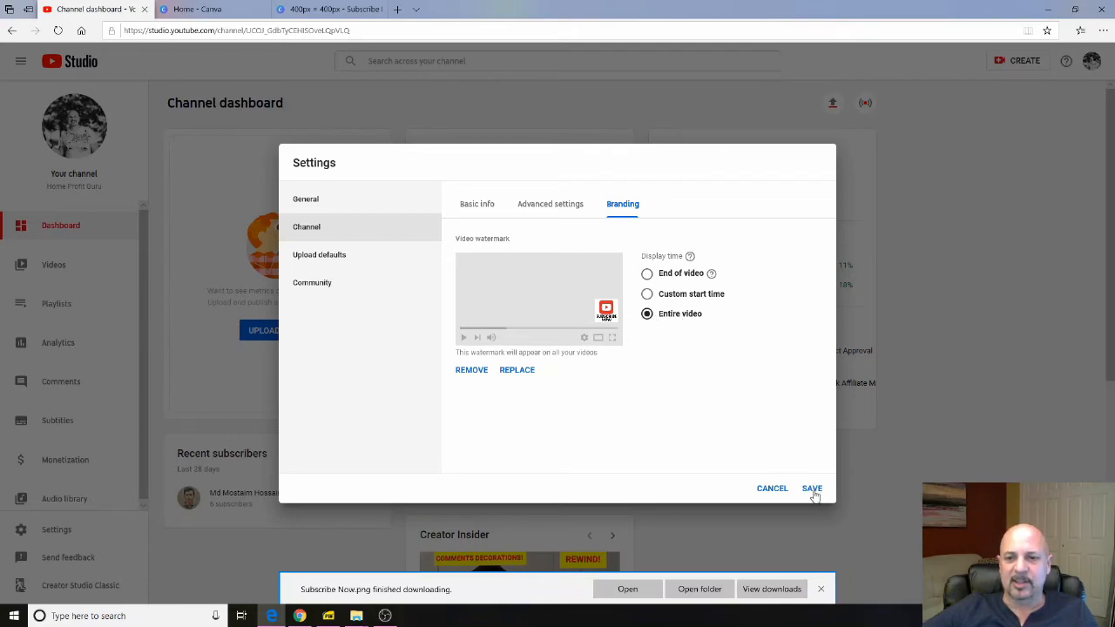
click(811, 488)
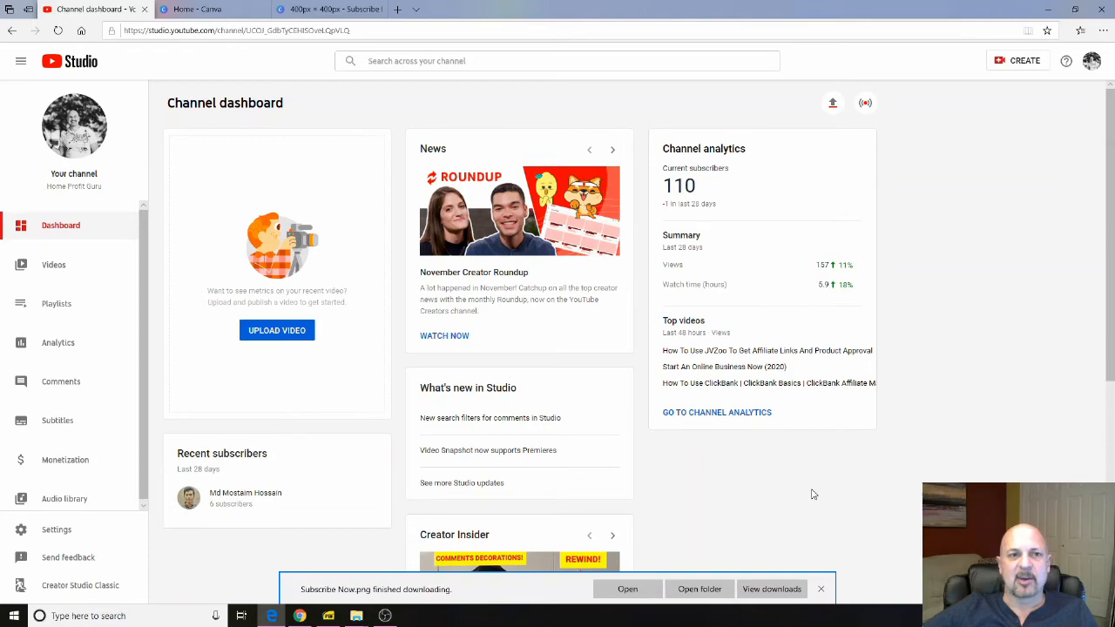
mouse_move(795, 487)
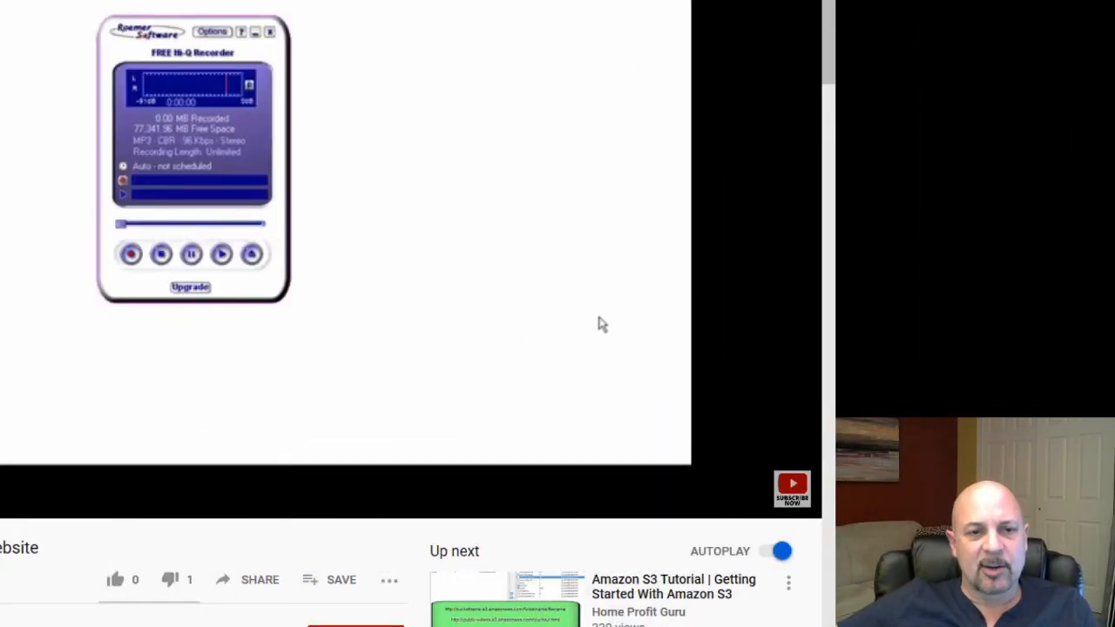
mouse_move(131, 254)
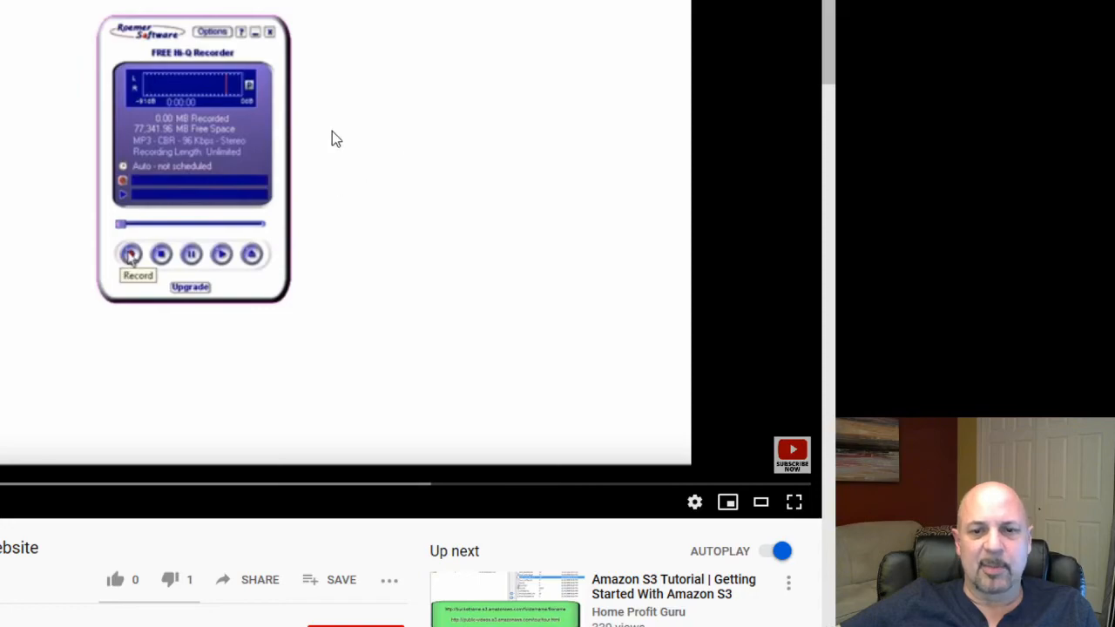
- Play the channel video to see the Subscribe Now watermark in the corner
click(131, 253)
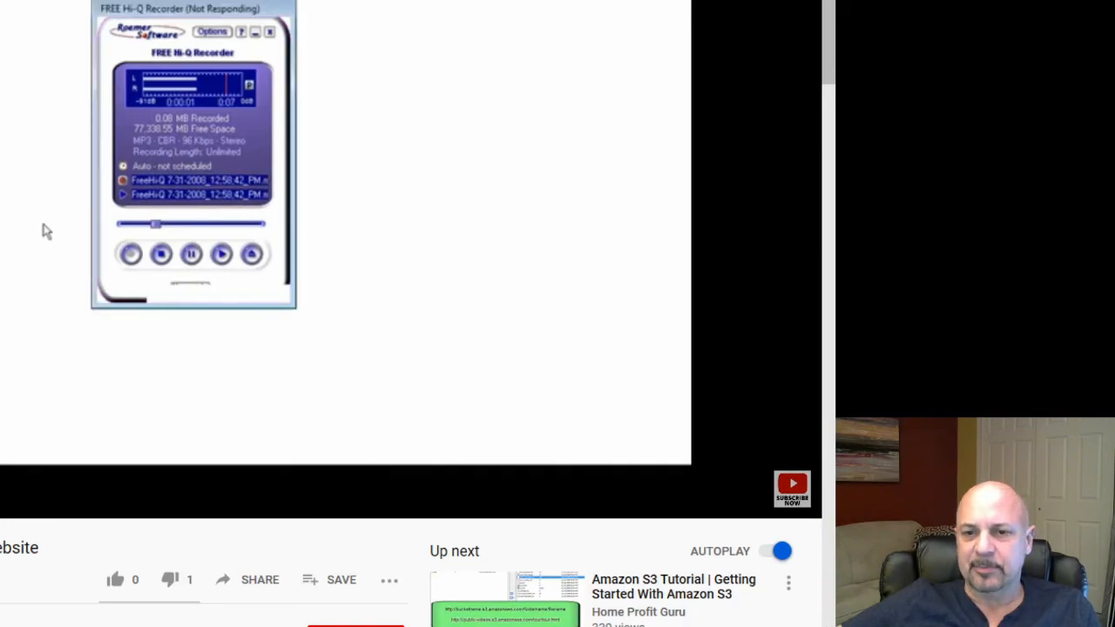
mouse_move(745, 351)
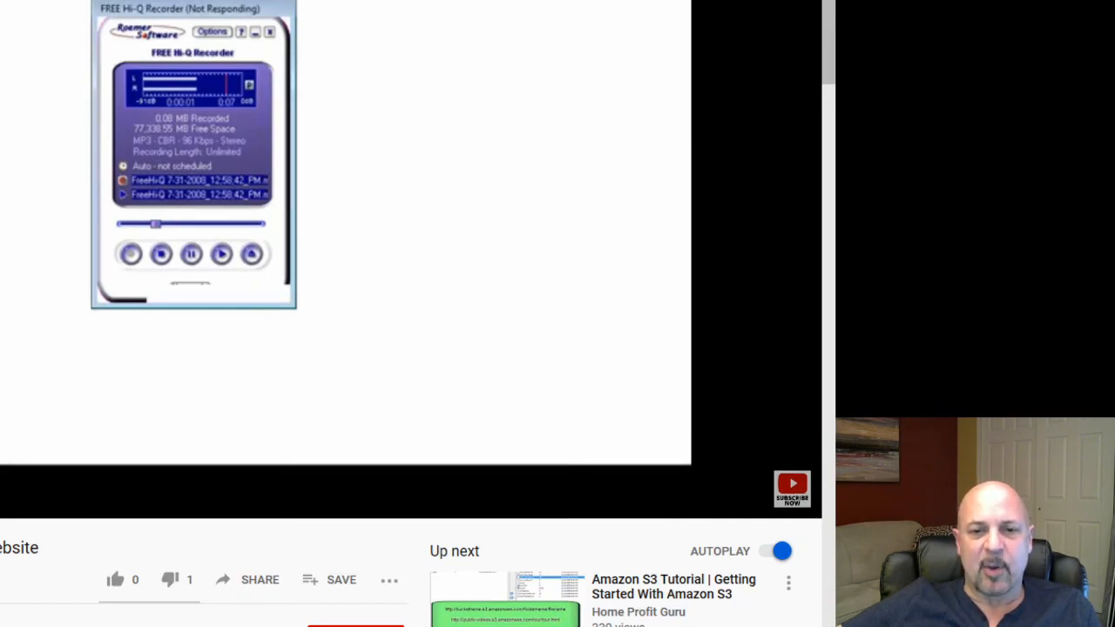
mouse_move(789, 484)
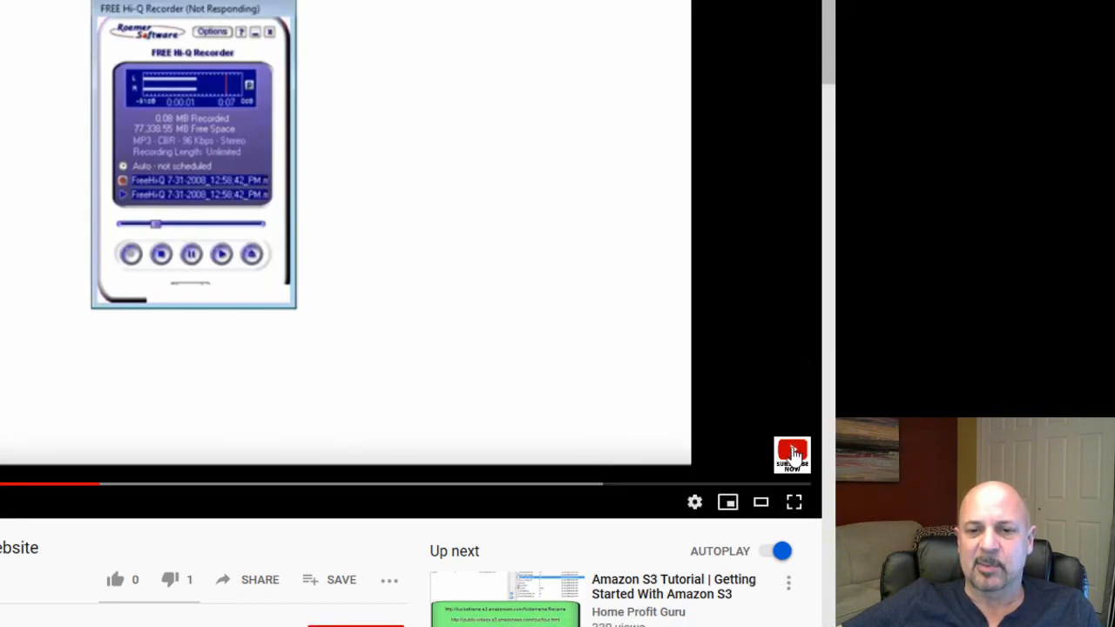
mouse_move(787, 404)
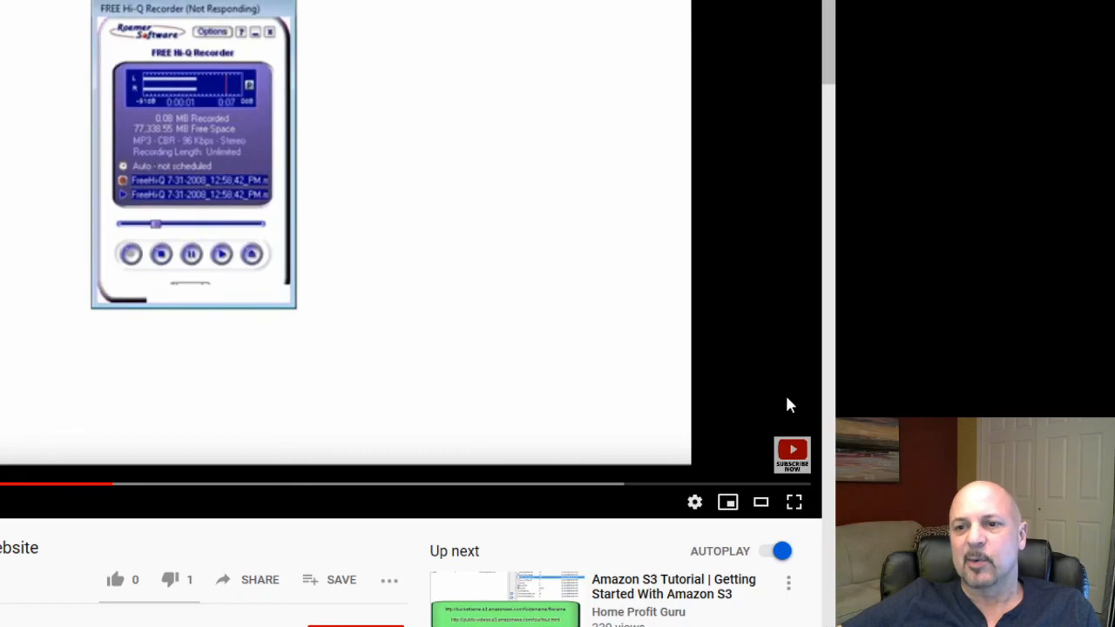